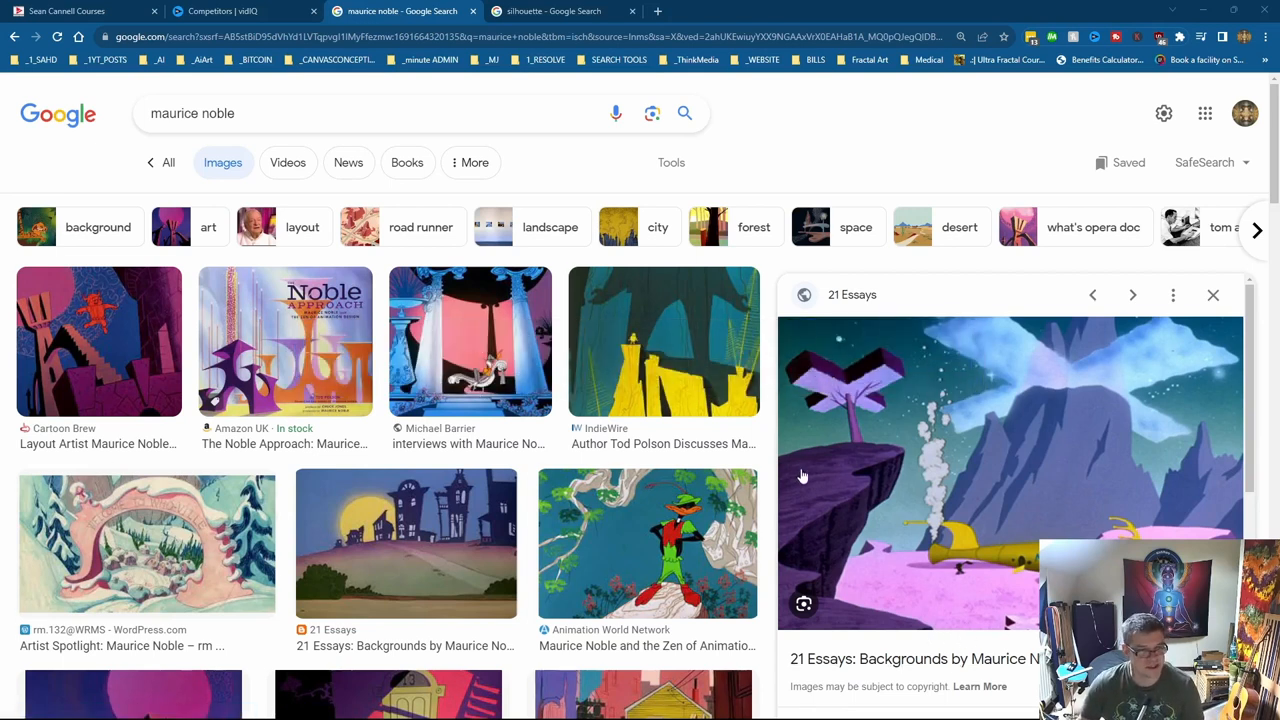
Step: Preview the Michael Barrier 'interviews with Maurice Noble' image from the results
scroll("down", 3)
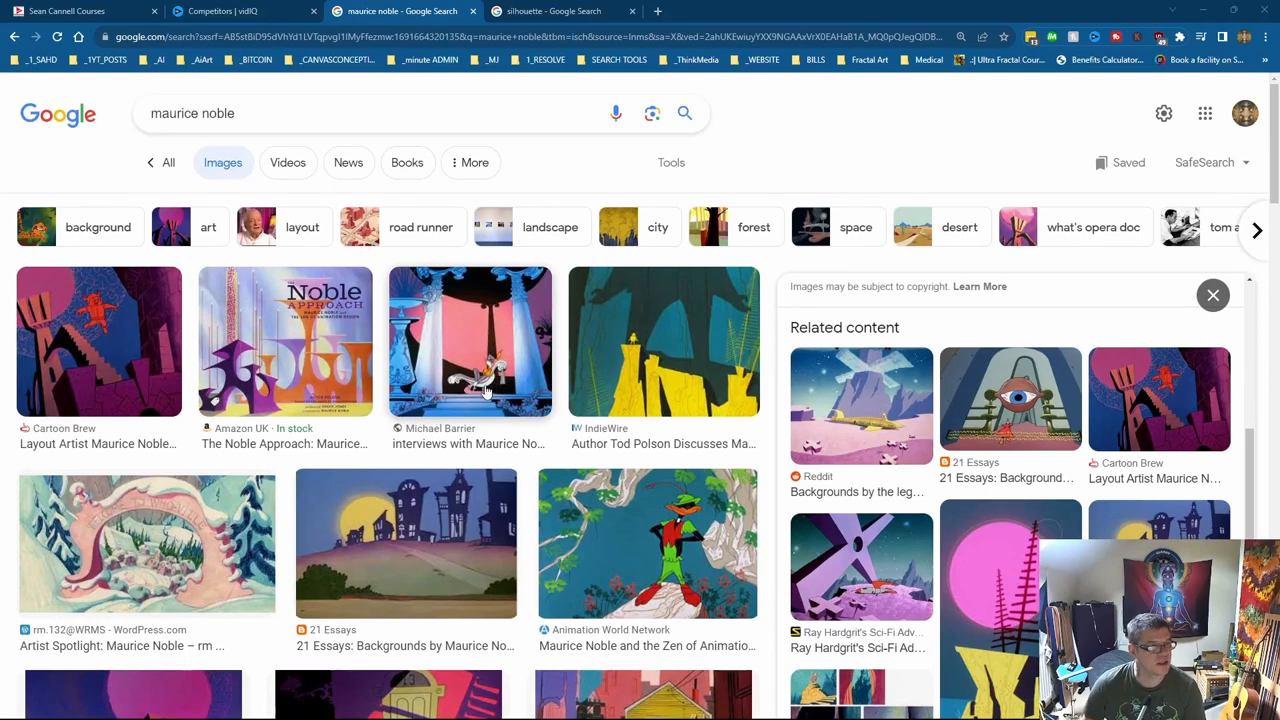
left_click(470, 342)
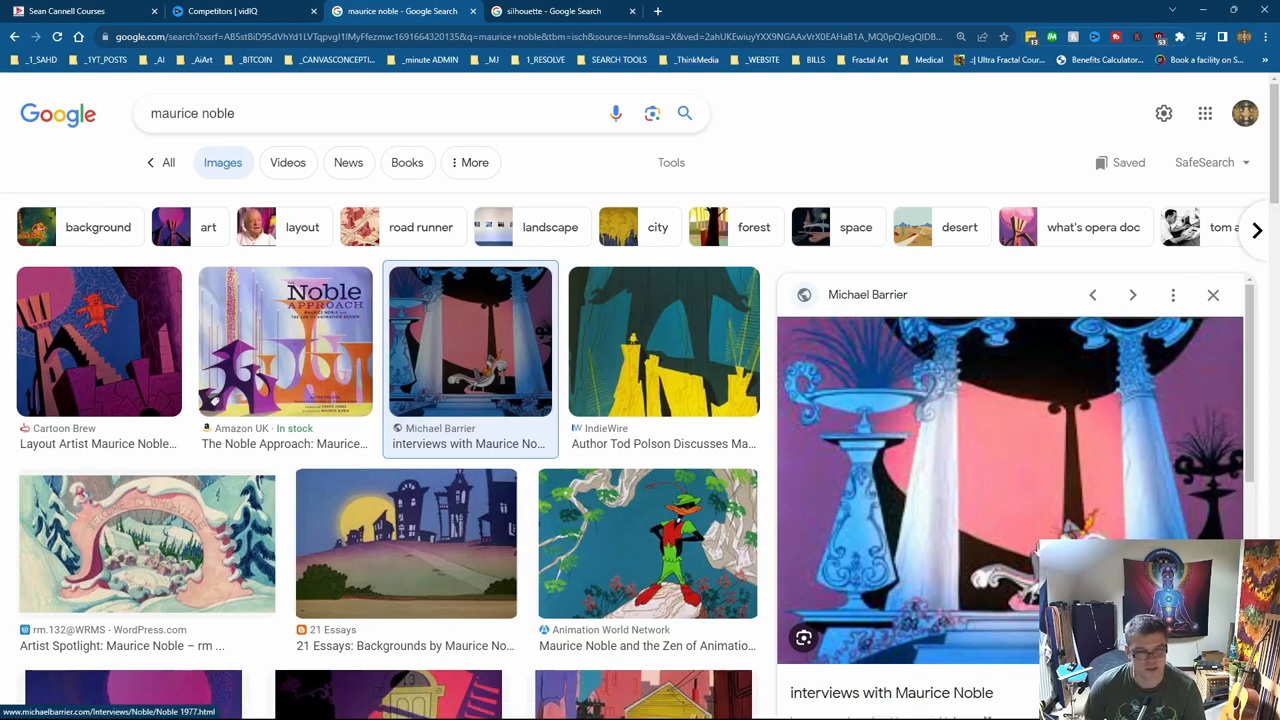
mouse_move(324, 362)
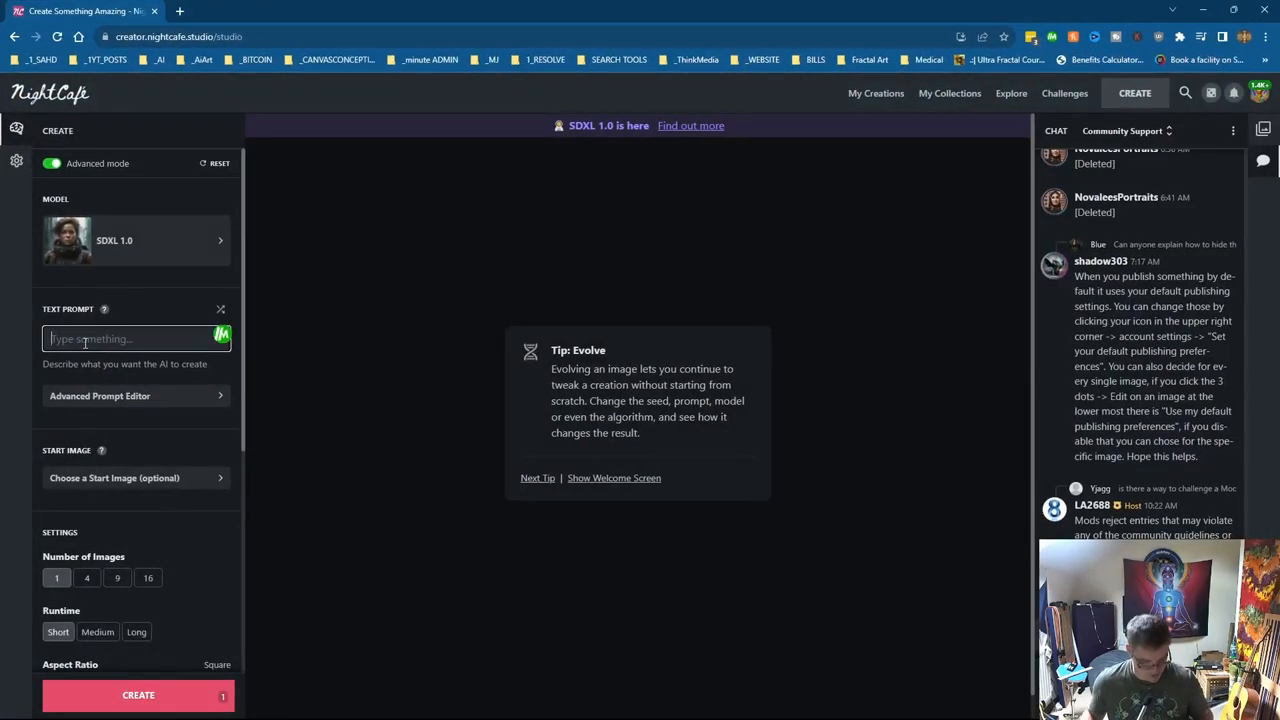
Step: Create a four-image SDXL creation from the prompt 'a cartoon background'
type("a cartoon")
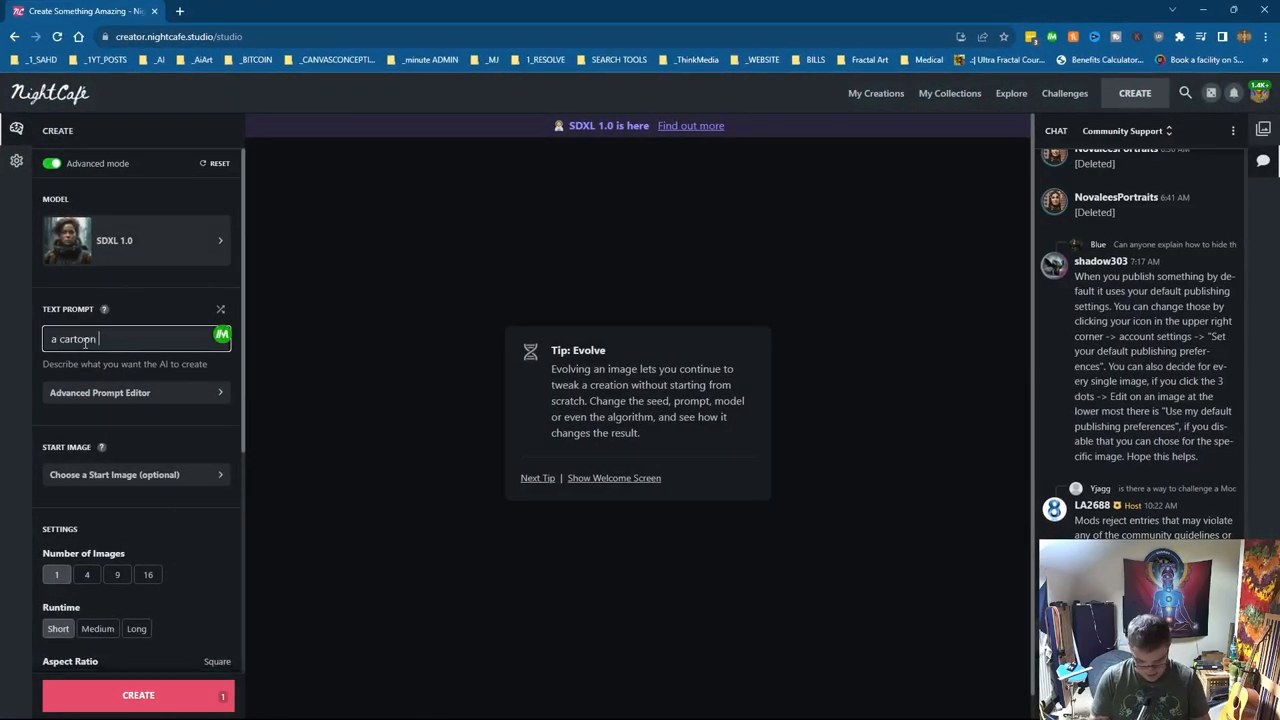
type("background")
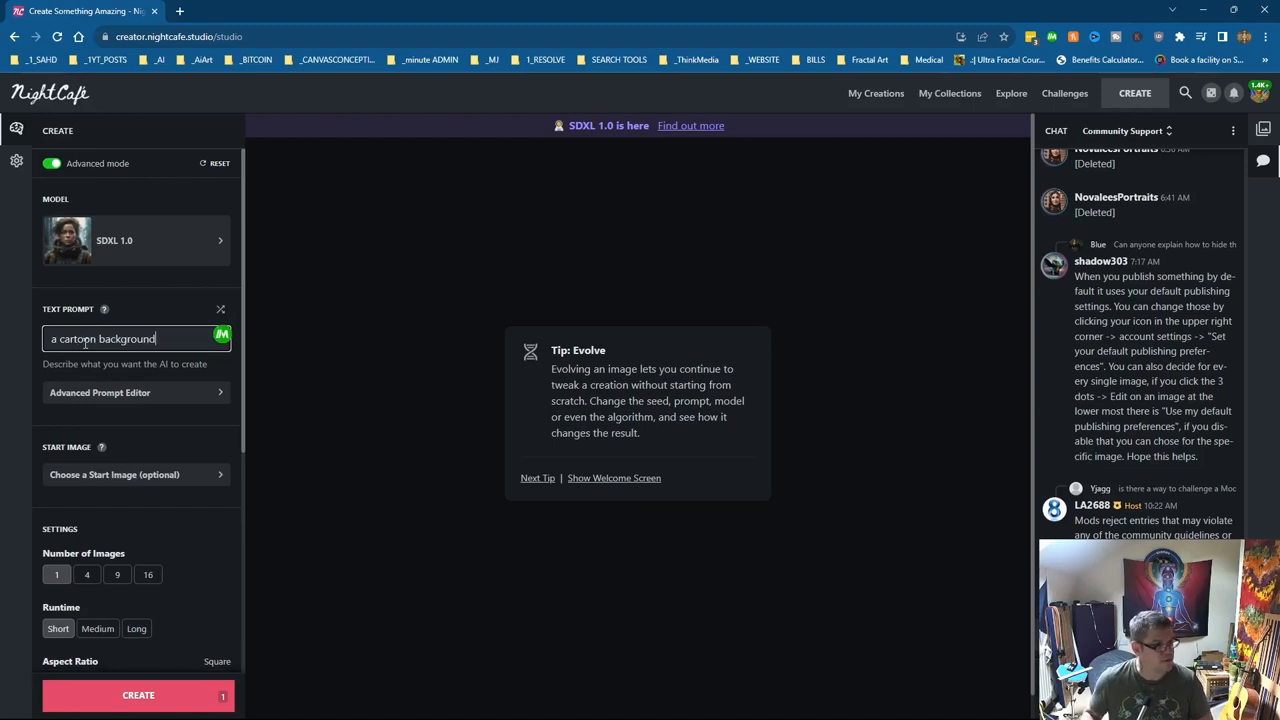
mouse_move(94, 596)
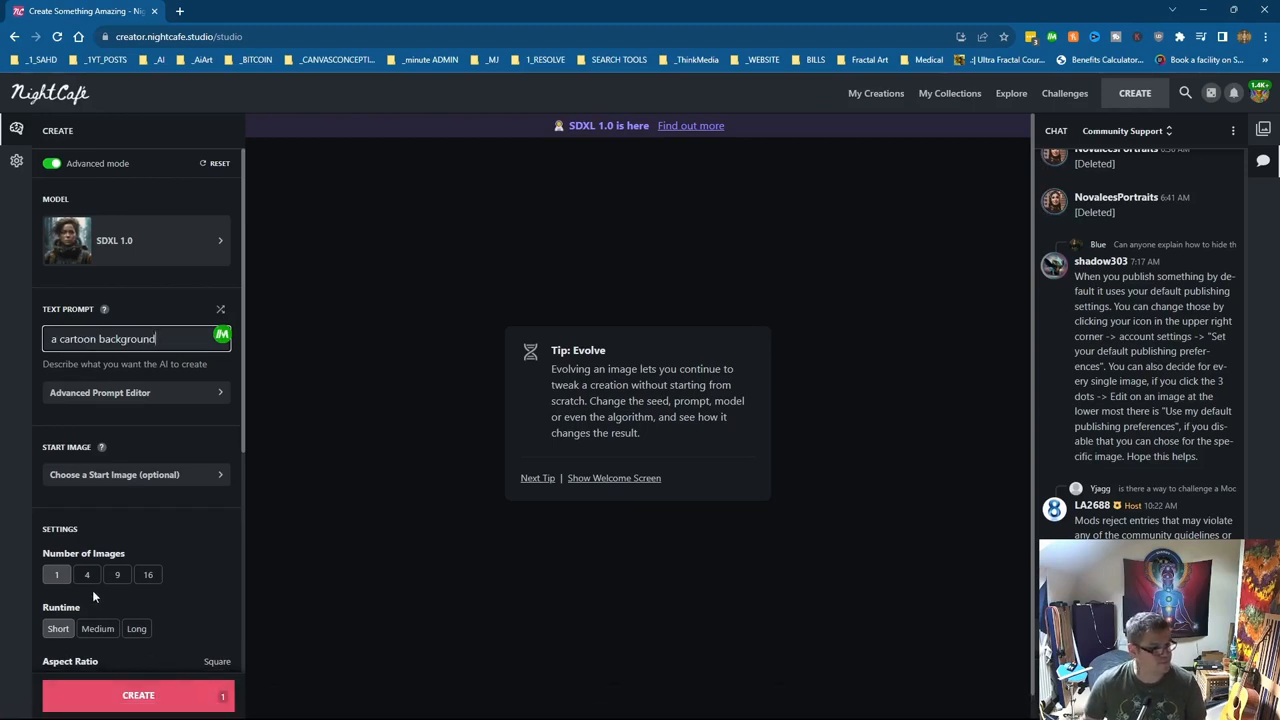
left_click(88, 574)
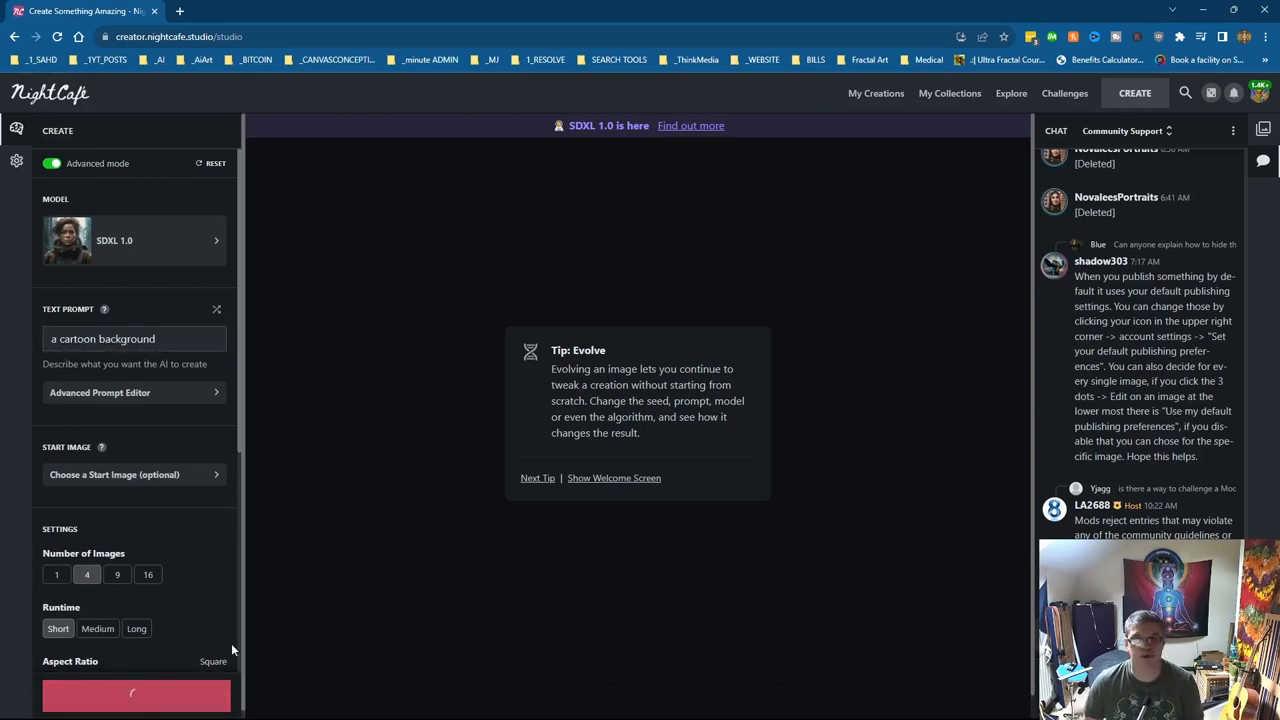
left_click(136, 694)
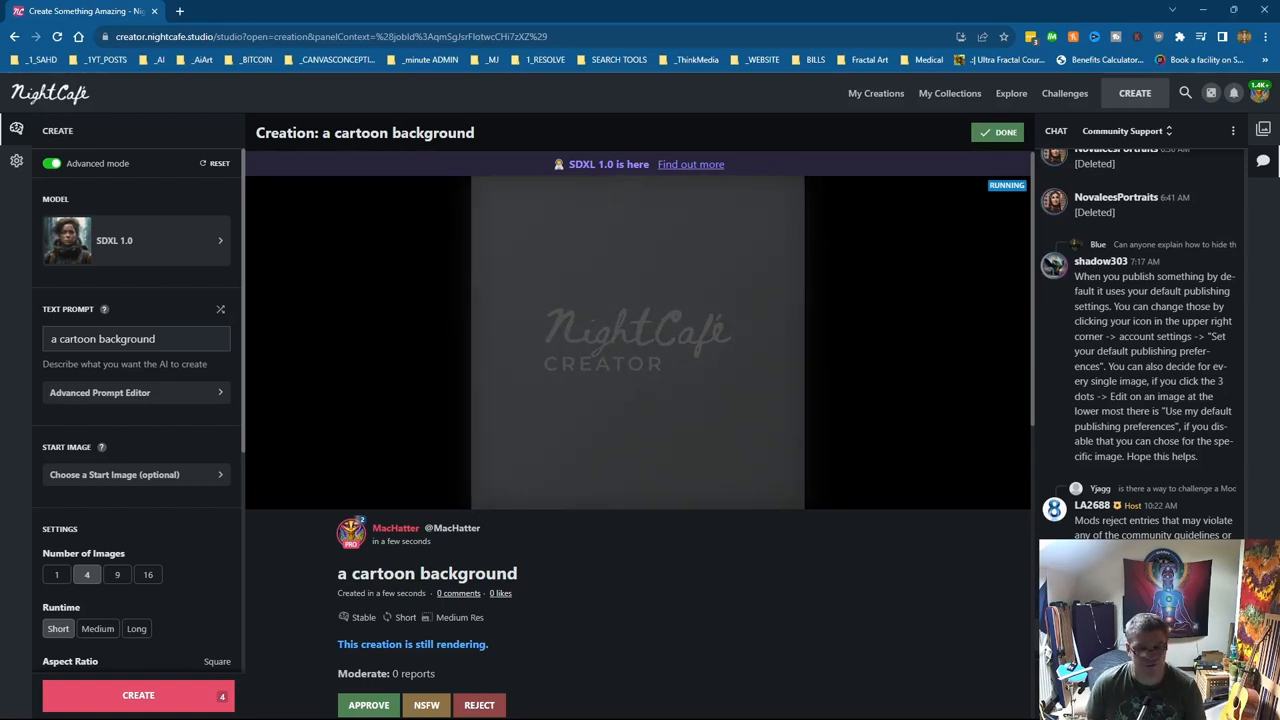
mouse_move(416, 404)
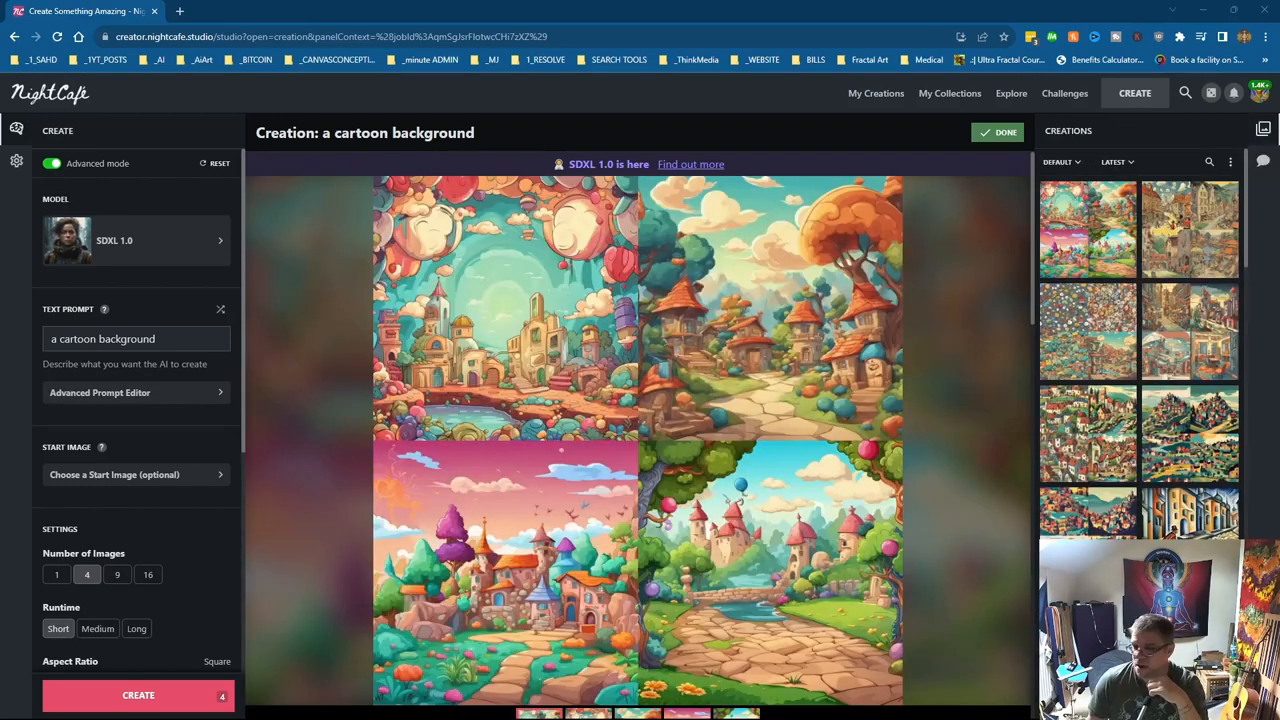
mouse_move(696, 550)
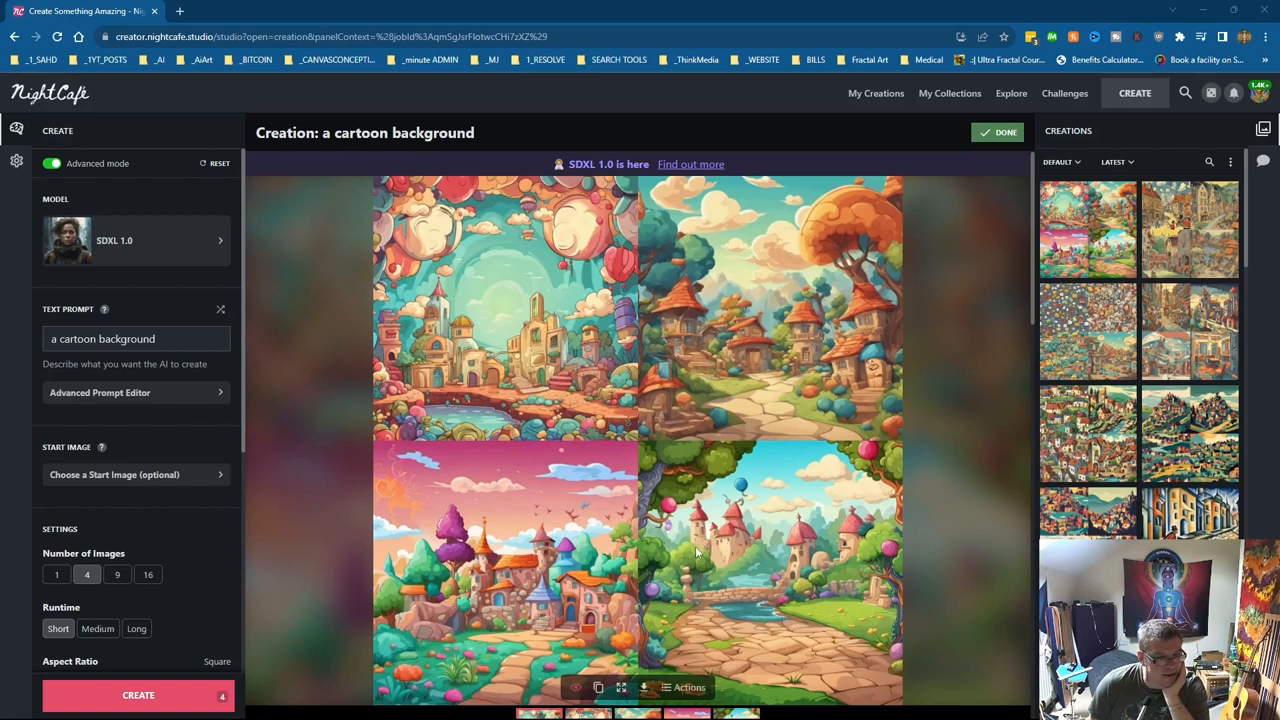
mouse_move(812, 376)
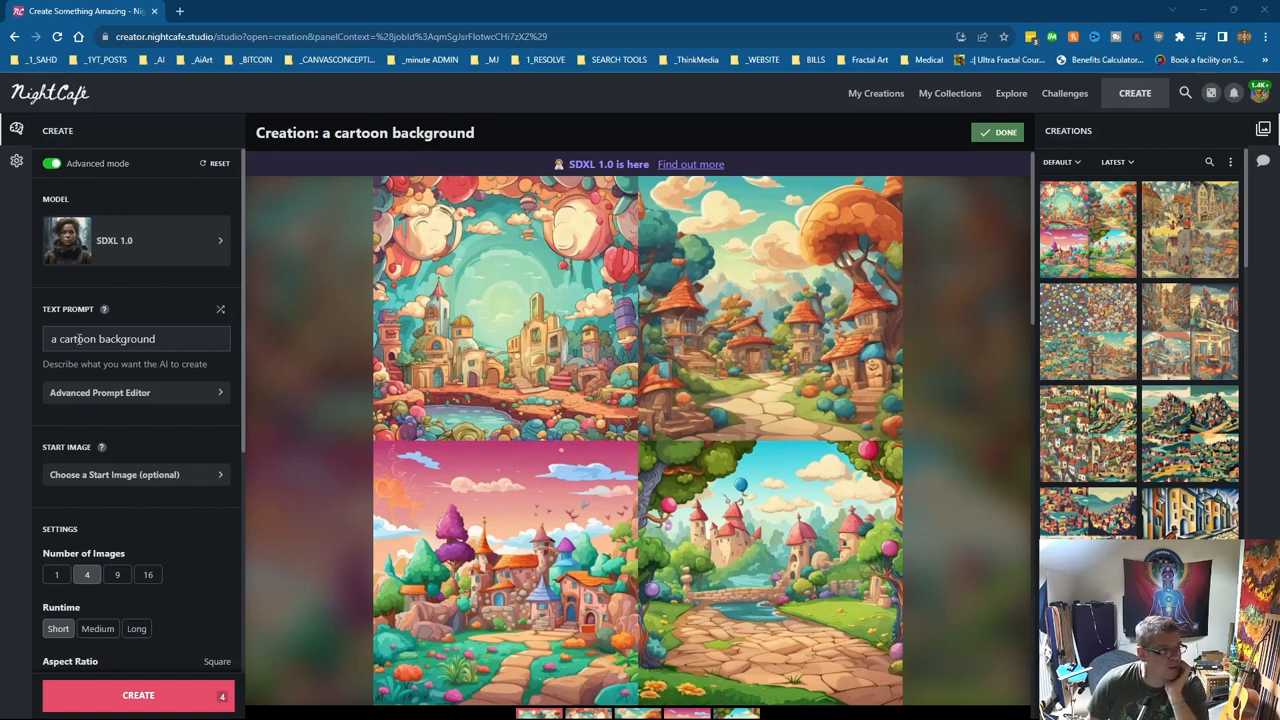
Step: Extend the prompt with ', art by Maurice Noble', create four images and view the results
left_click(136, 338)
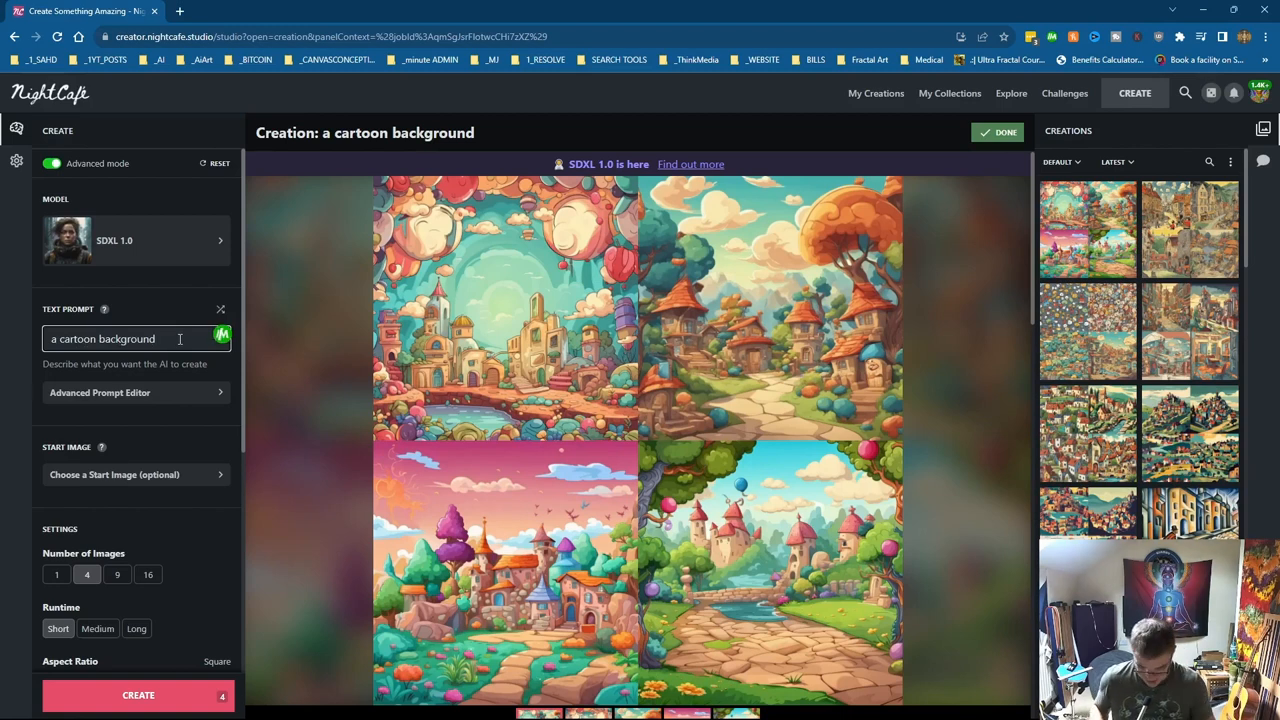
type(", art by")
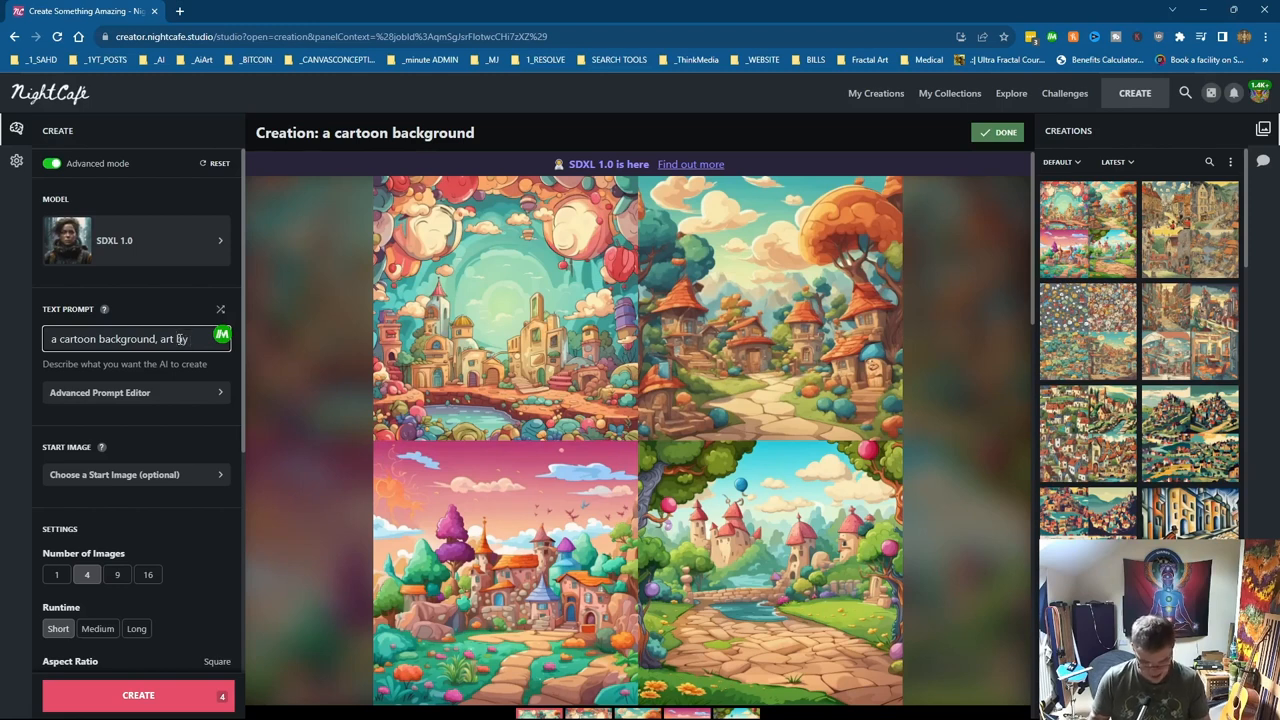
type("Mau")
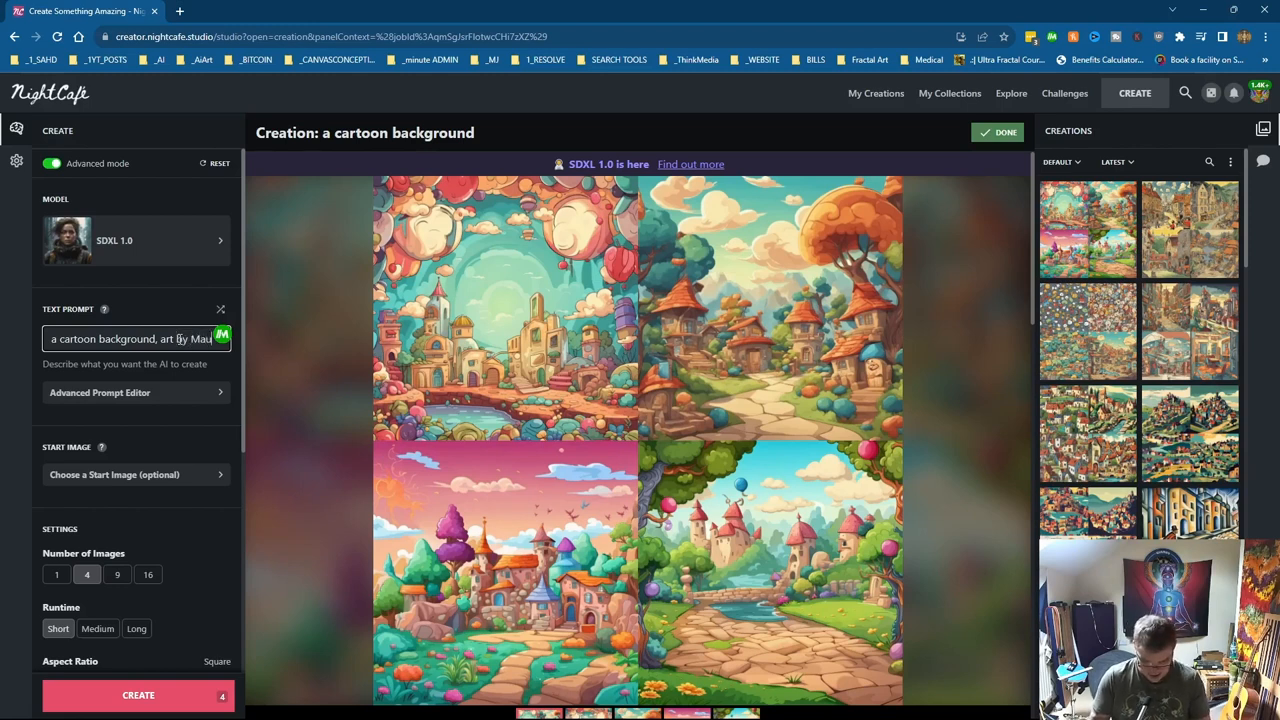
type("Maurice Noble")
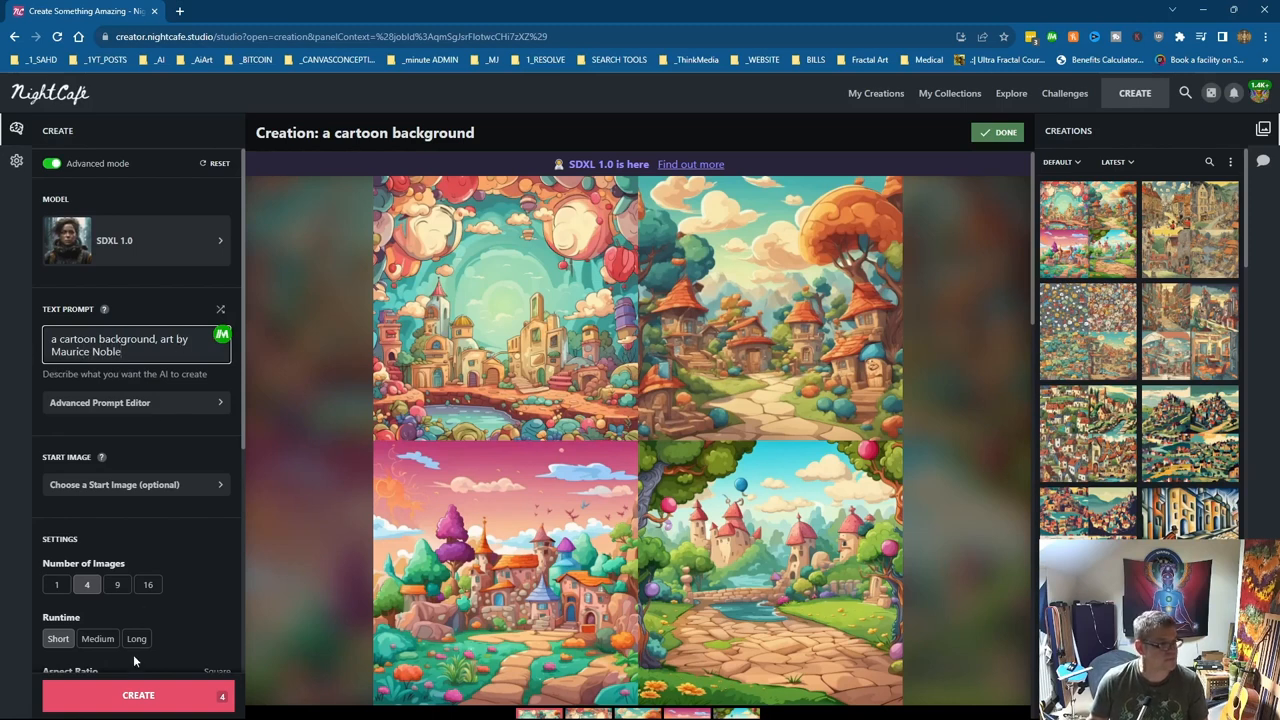
left_click(138, 696)
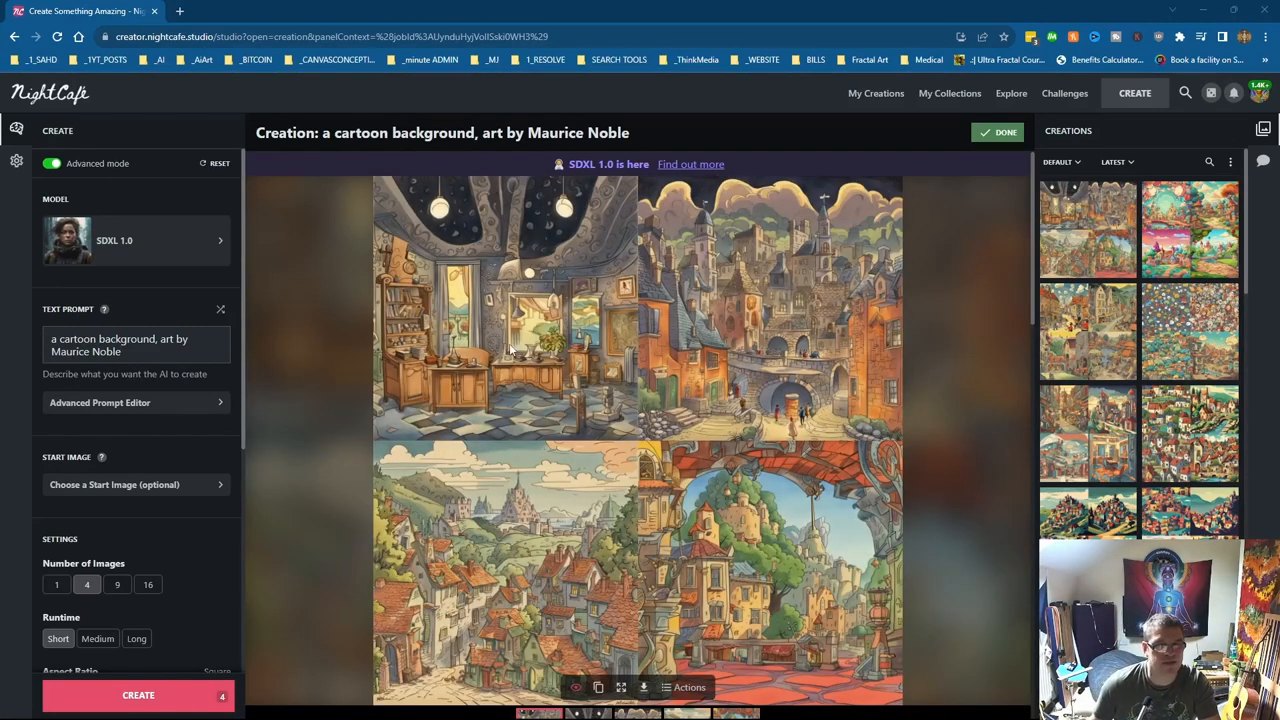
mouse_move(1136, 222)
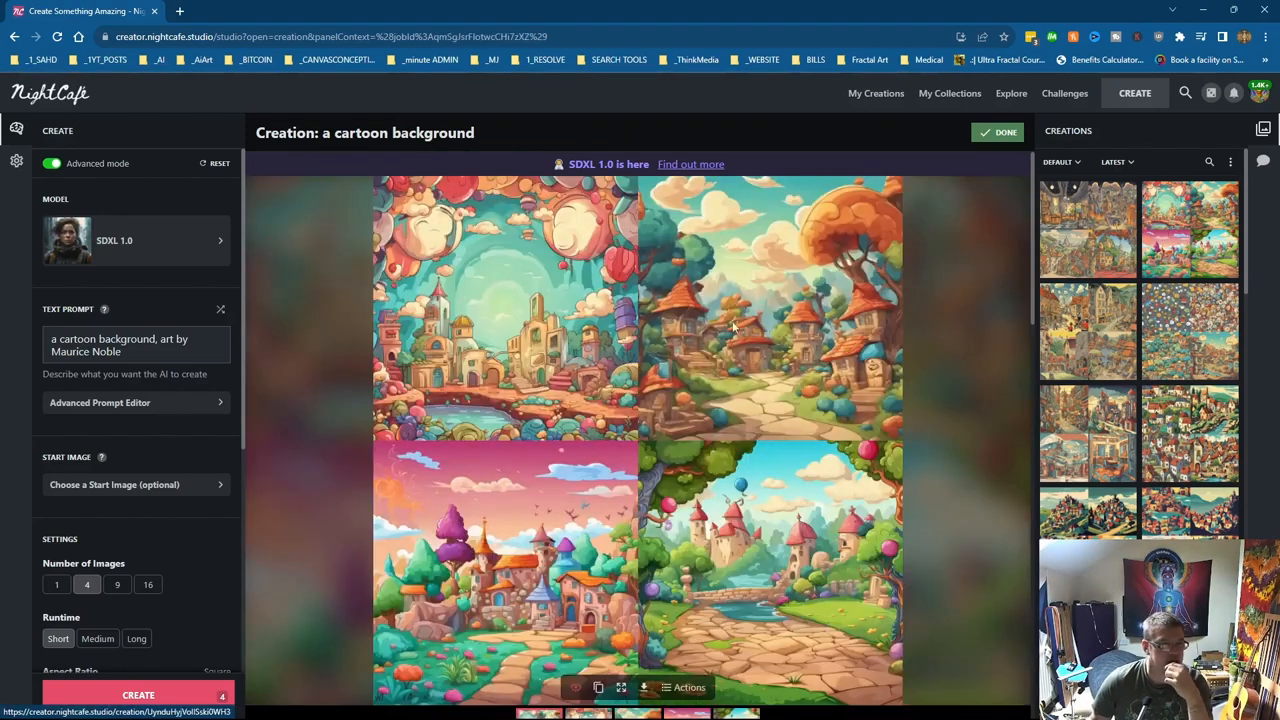
left_click(1088, 230)
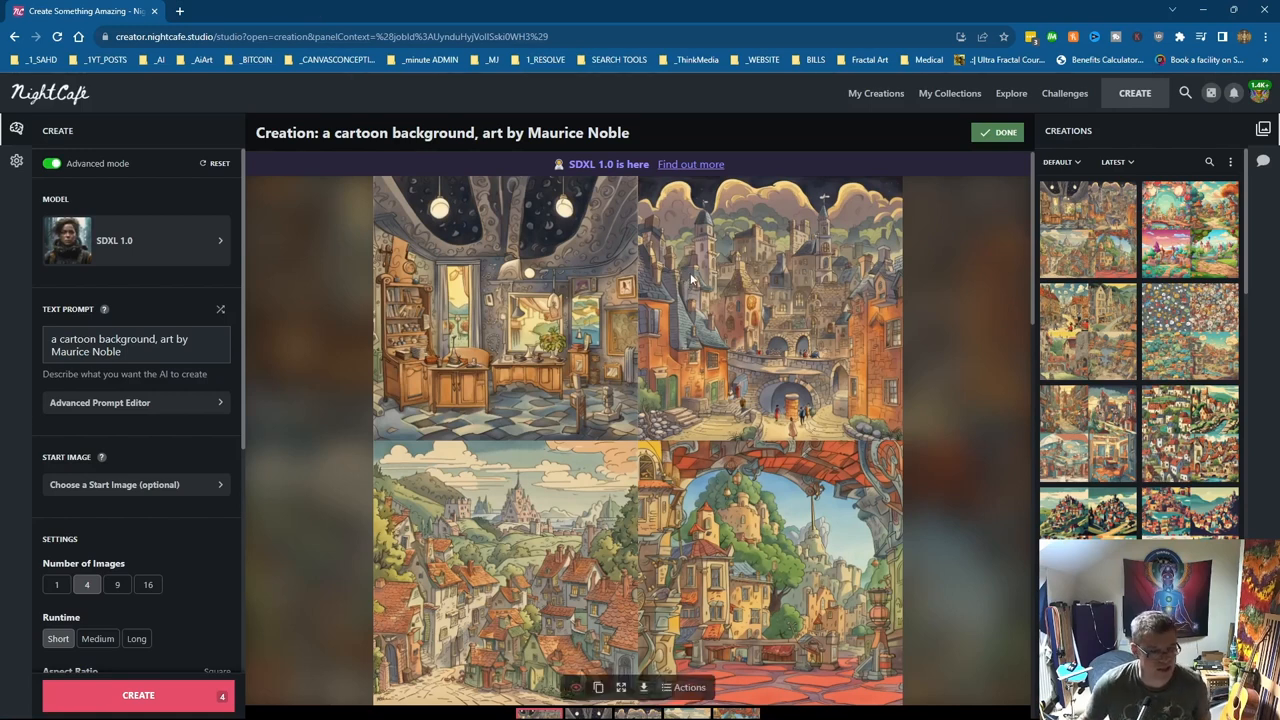
mouse_move(736, 572)
type("art by Maurice Noble, a cartoon background")
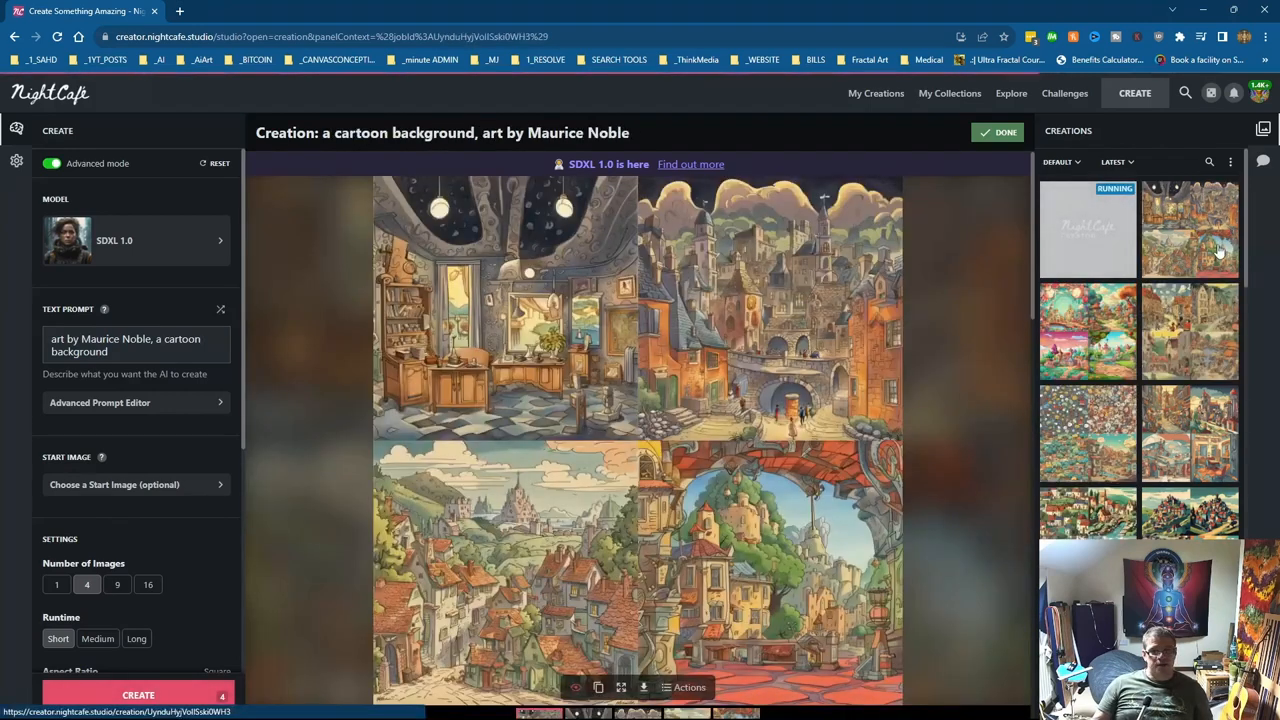
mouse_move(610, 460)
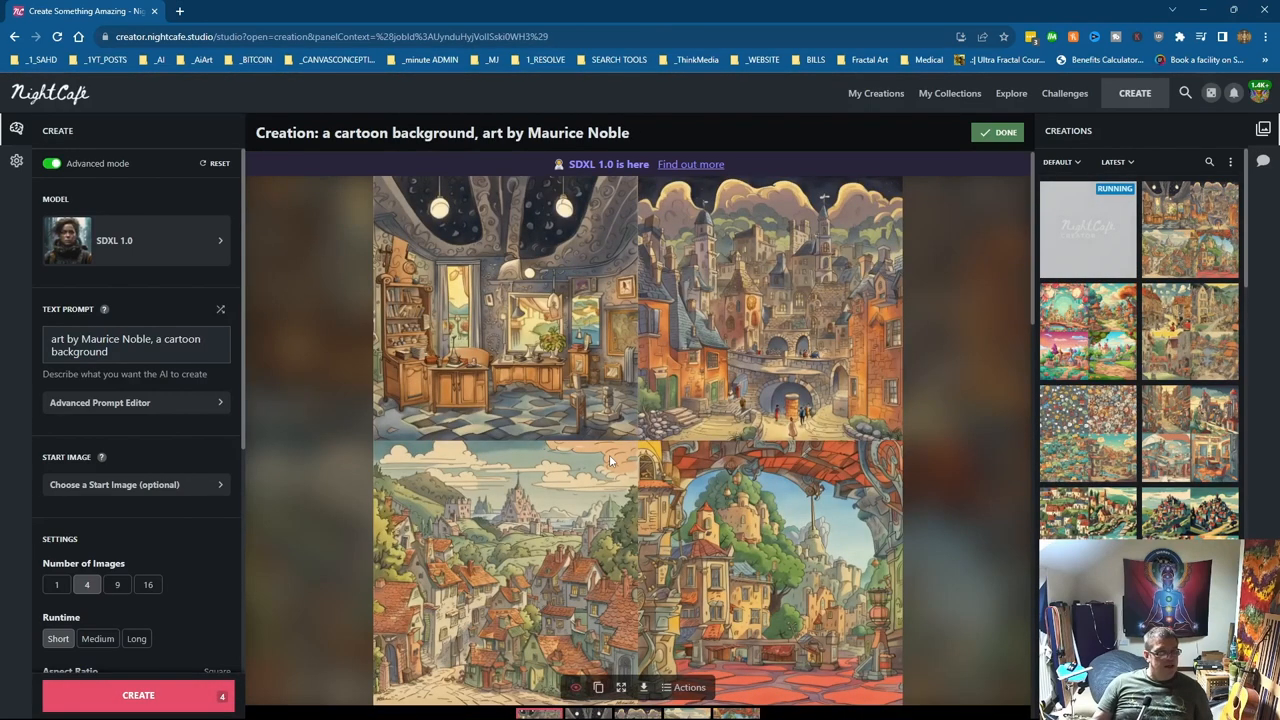
mouse_move(988, 326)
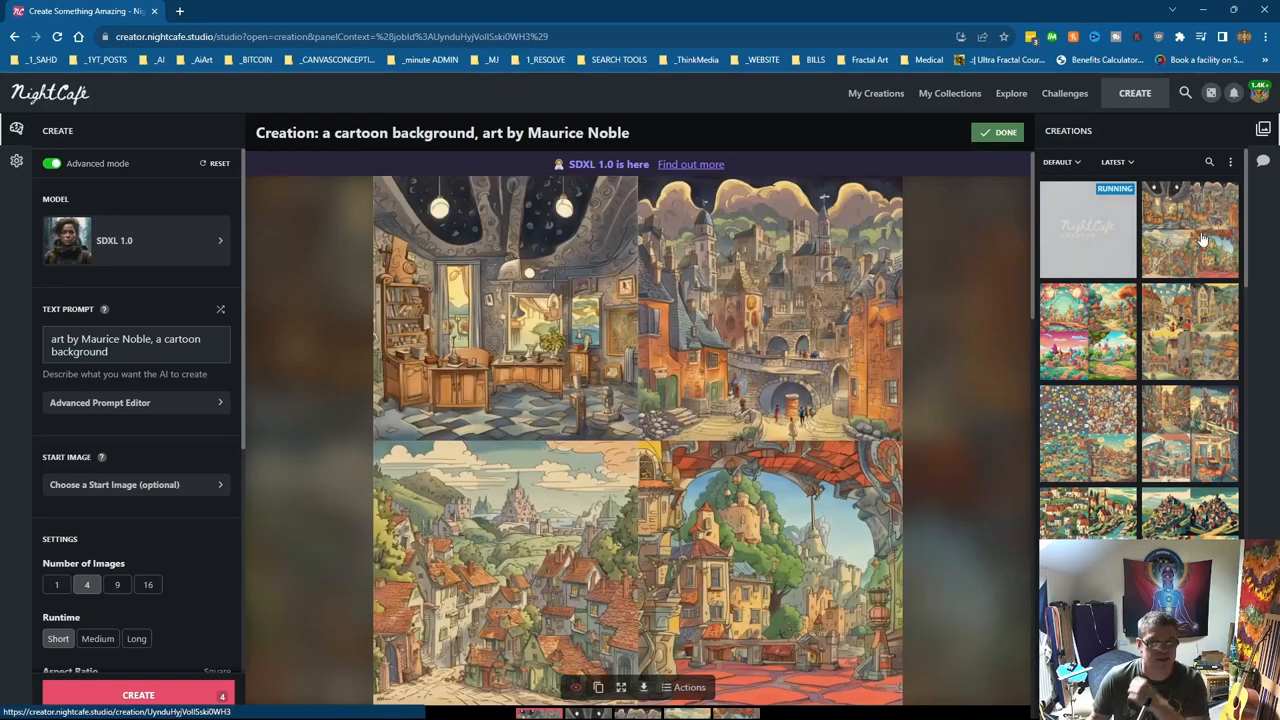
mouse_move(656, 328)
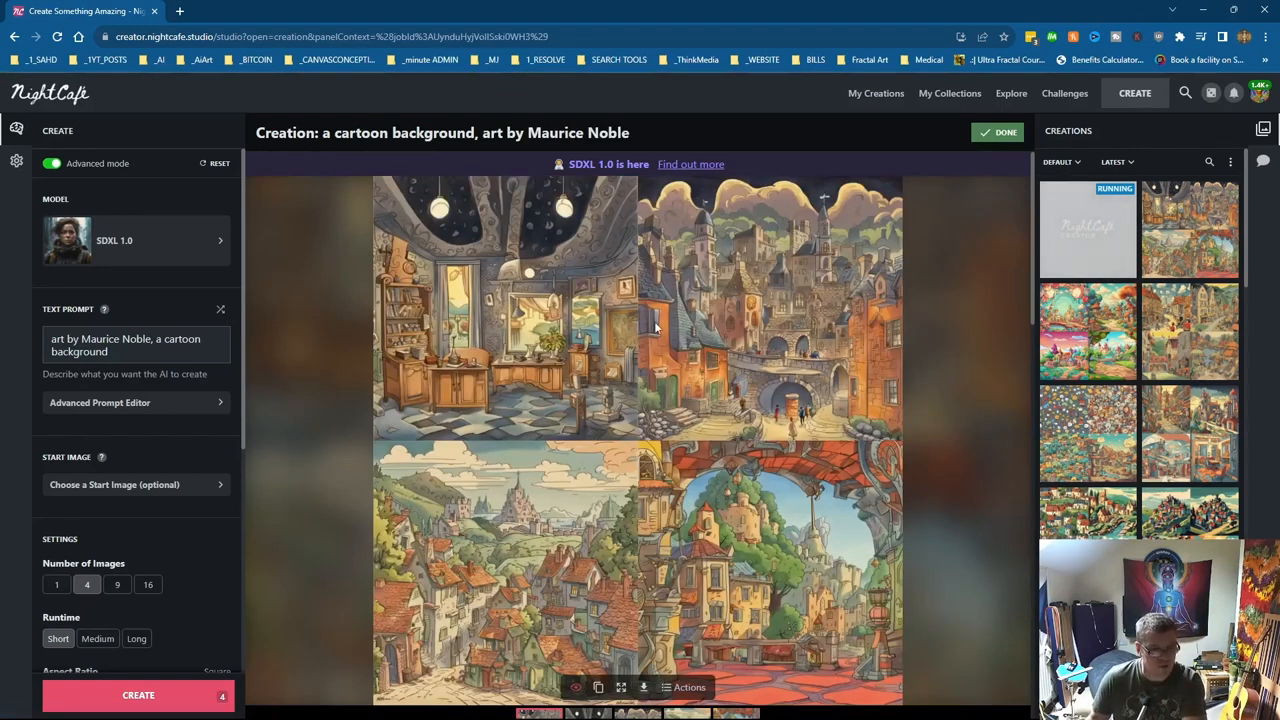
mouse_move(644, 368)
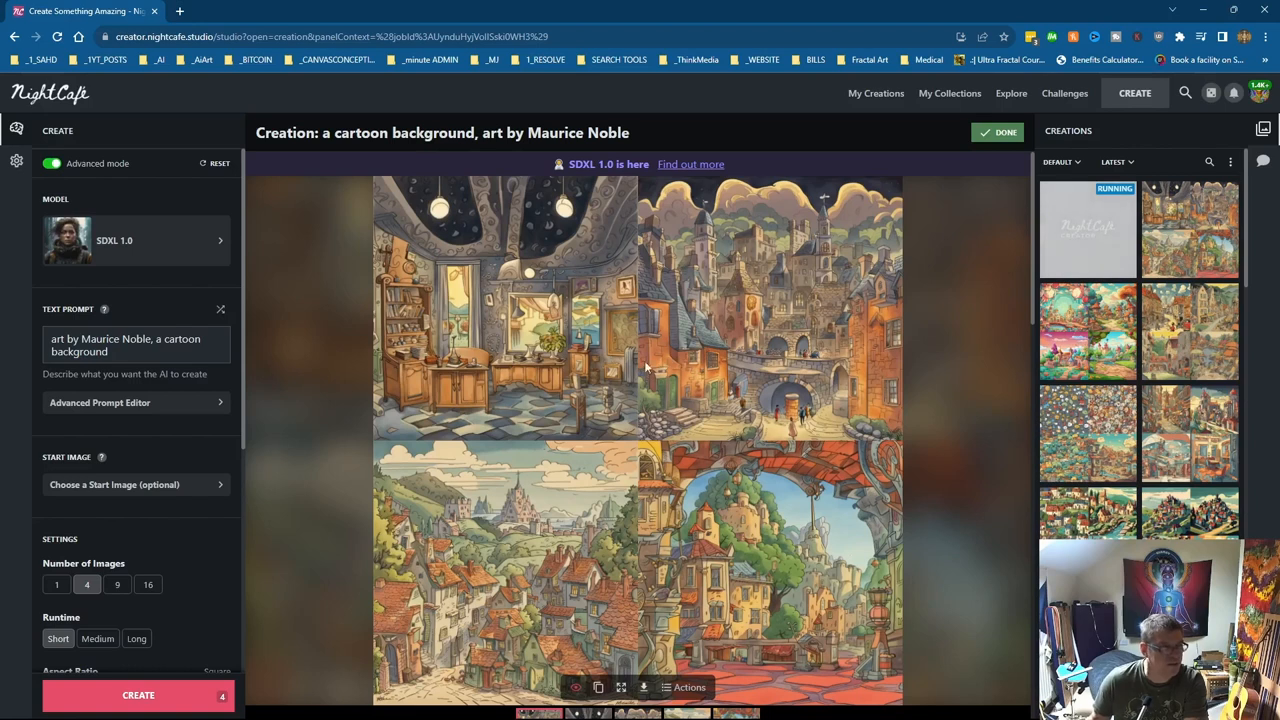
Step: Close the current creation and view the newest 'art by Maurice Noble, a cartoon background' results
left_click(996, 132)
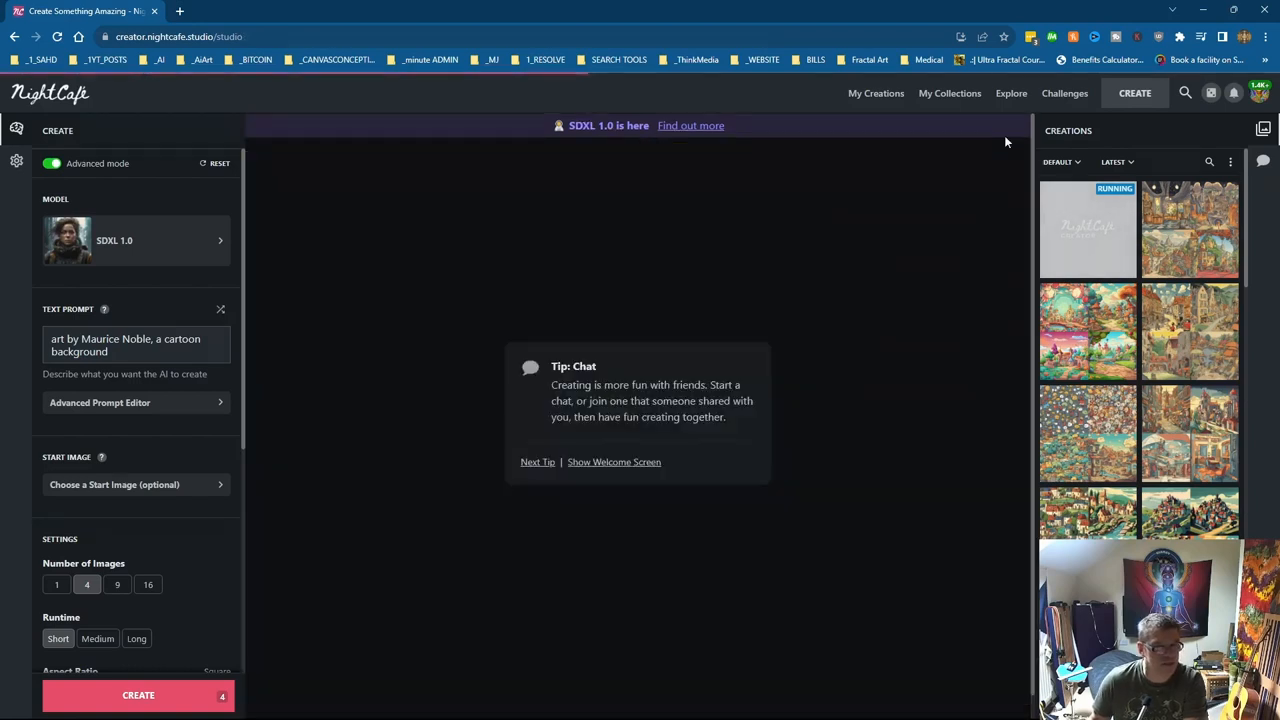
mouse_move(296, 500)
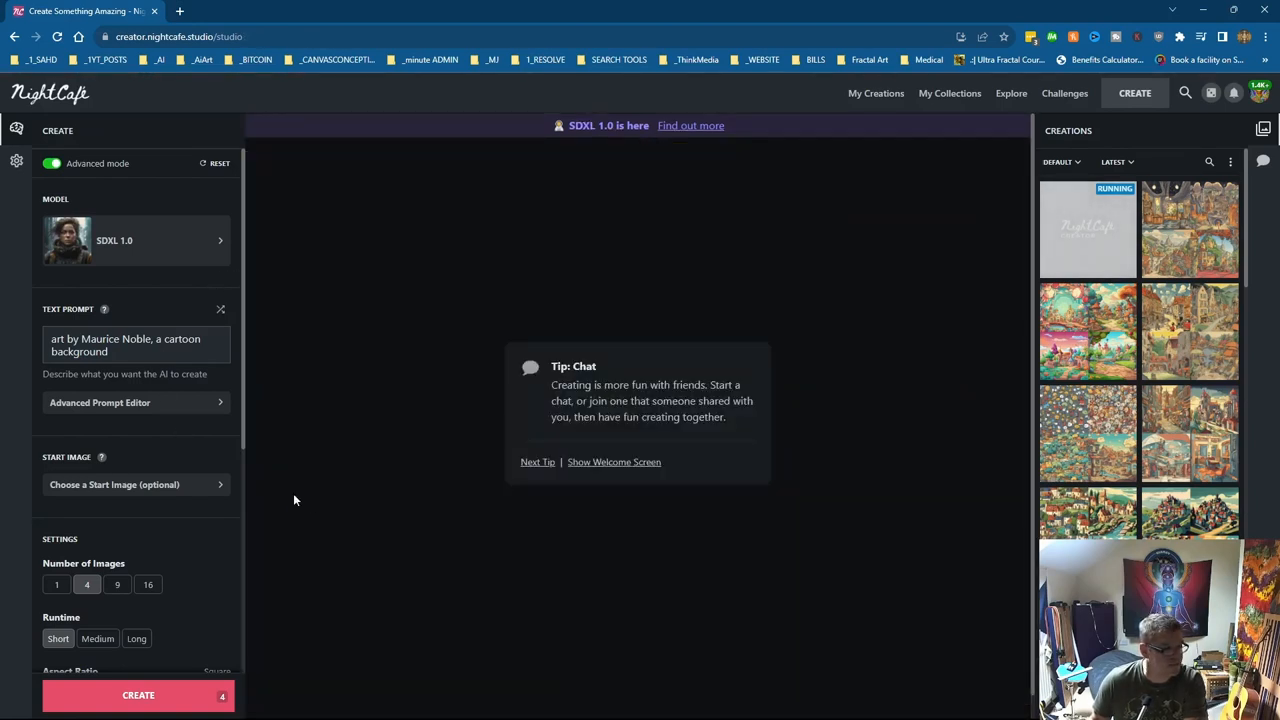
left_click(1088, 228)
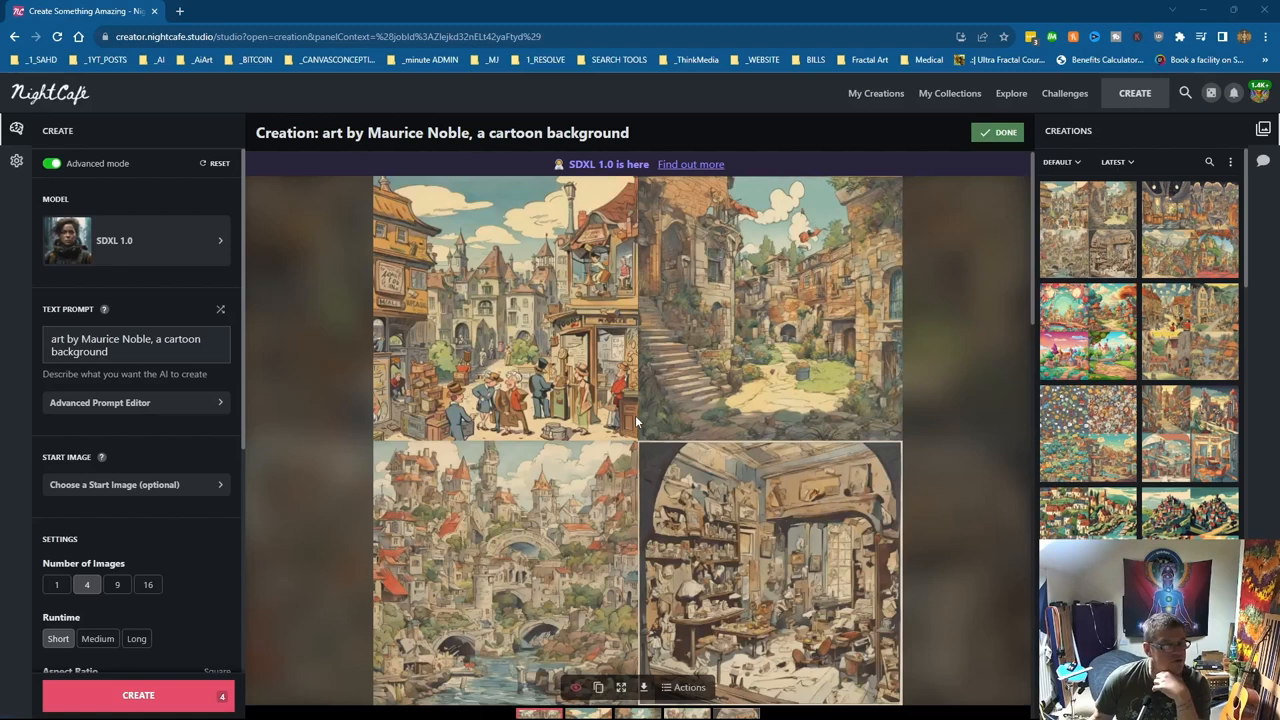
mouse_move(640, 434)
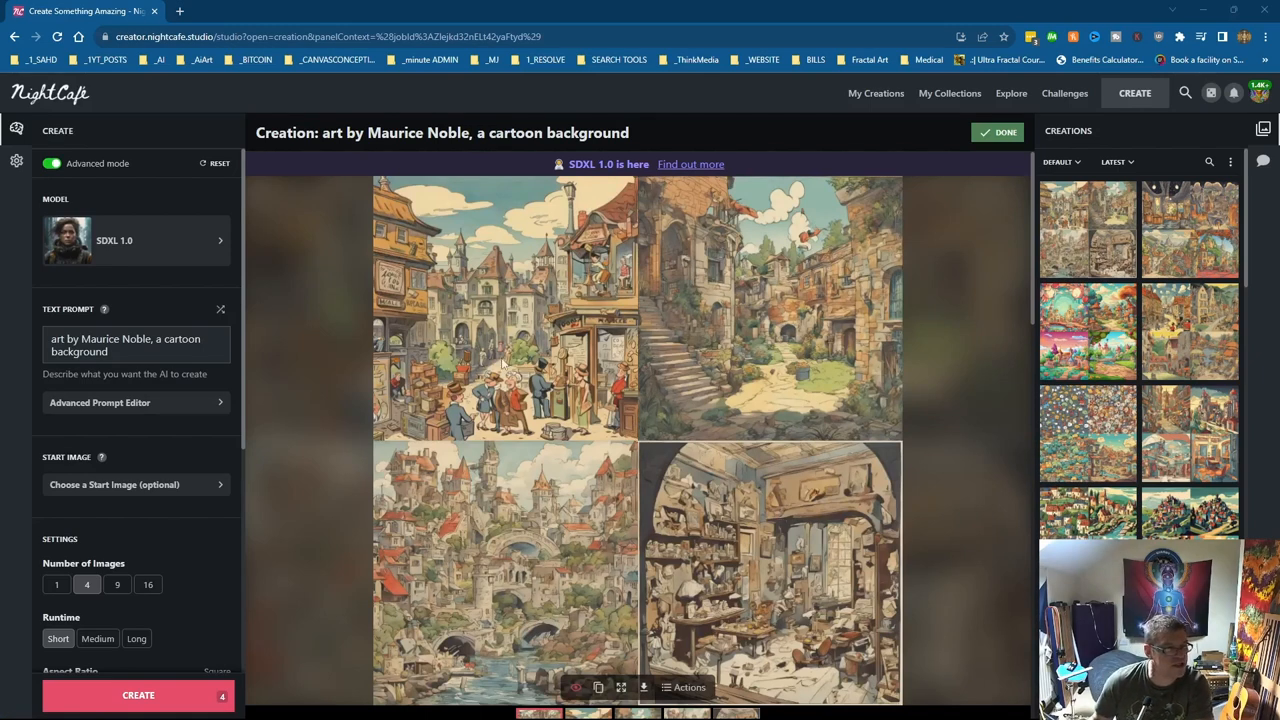
mouse_move(596, 390)
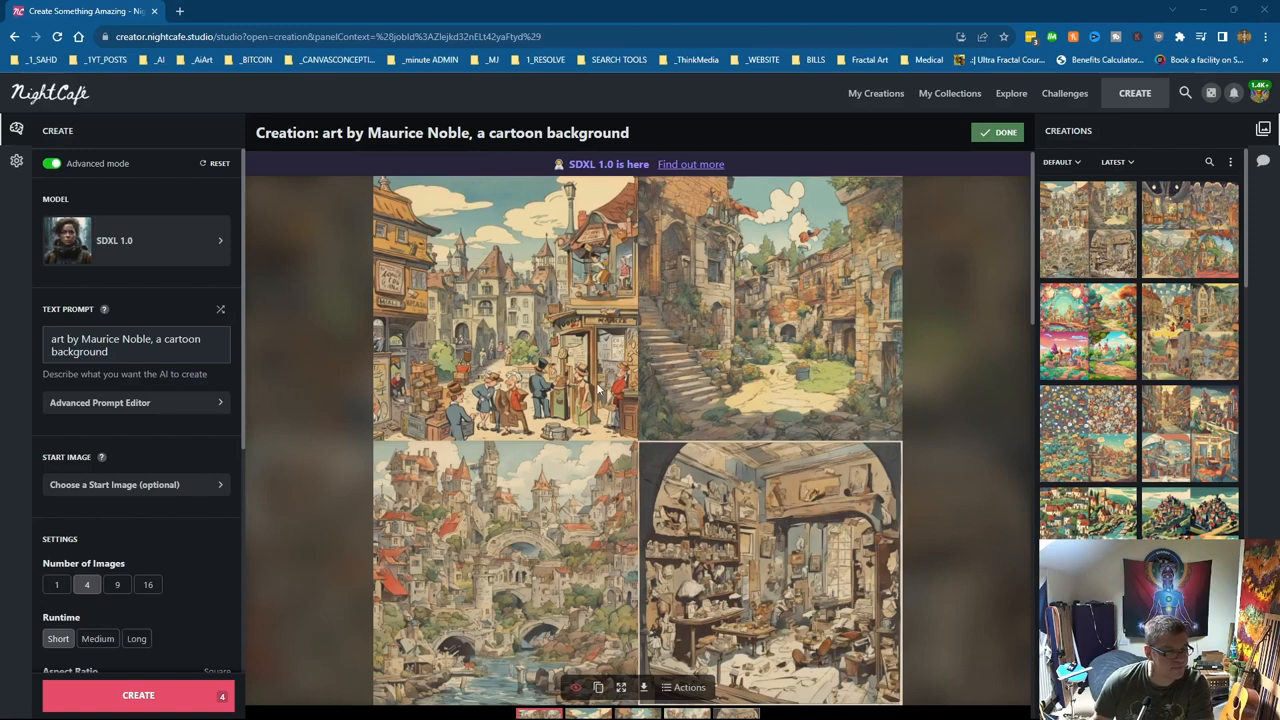
mouse_move(628, 516)
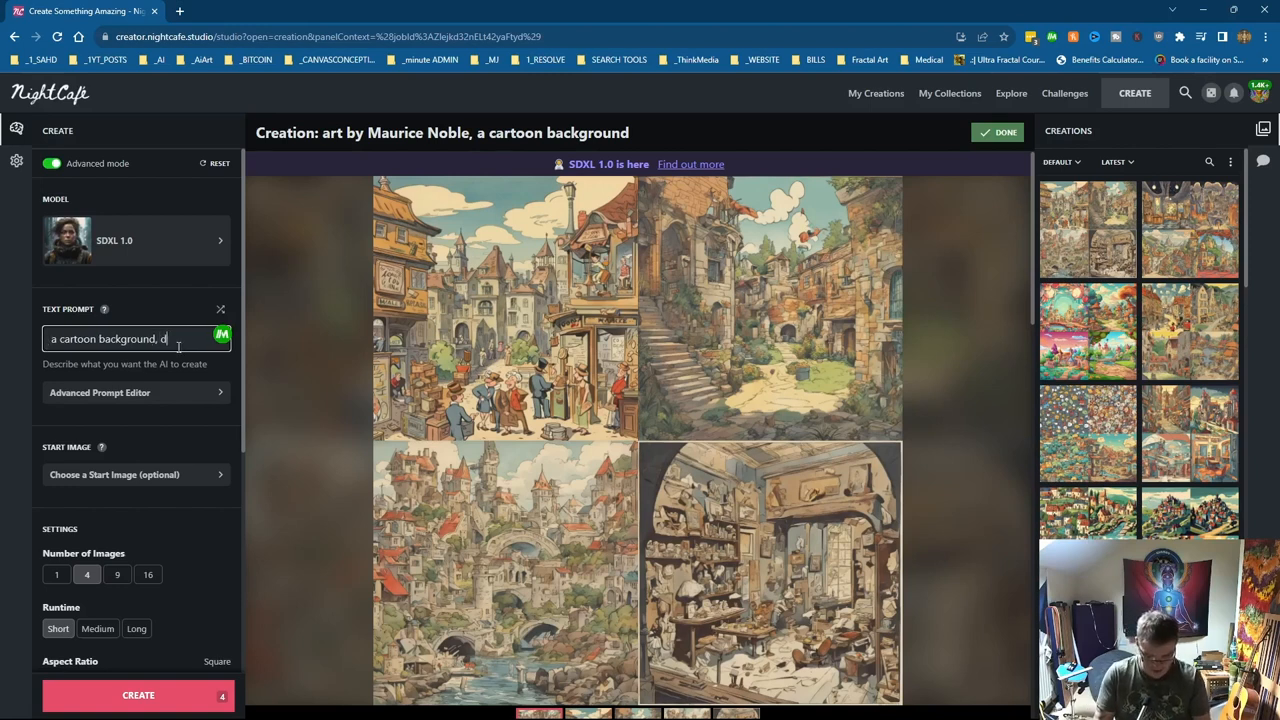
Step: Create four images for 'a cartoon background, dsafy duck character, art by Maurice Noble', then start rewording
type("dsafy duck")
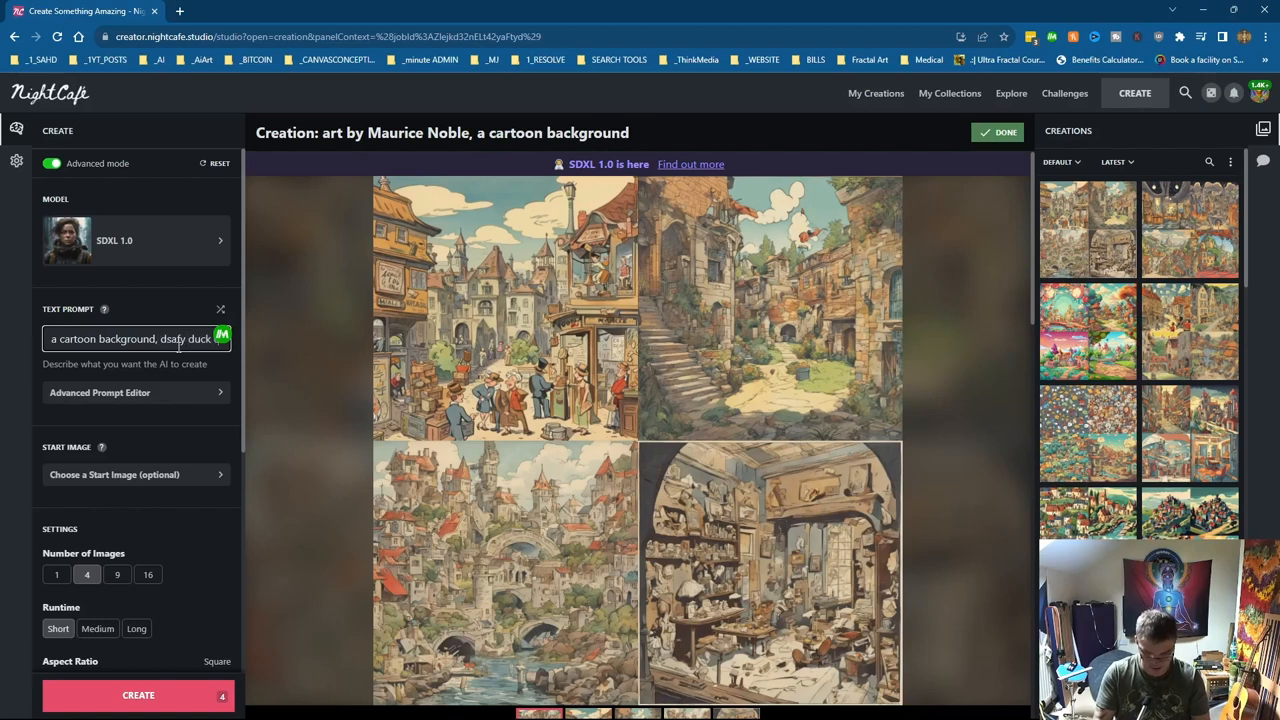
type("character, art by Maurice Noble")
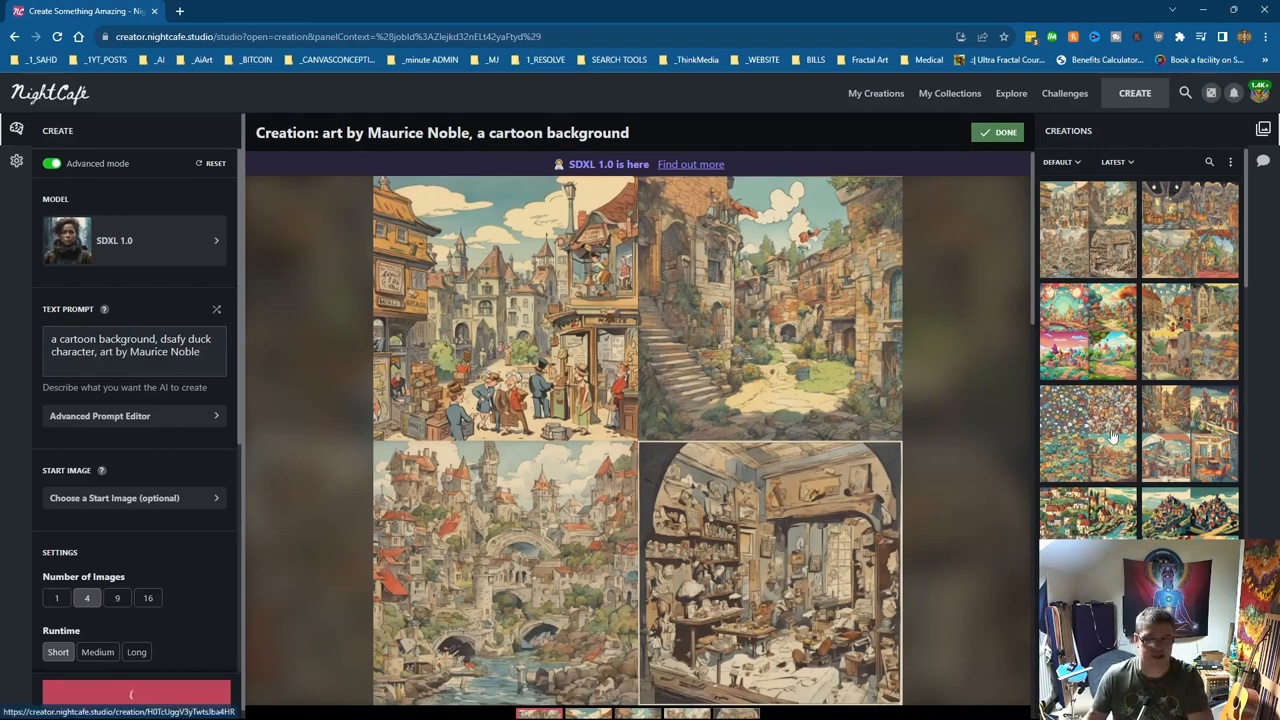
left_click(138, 696)
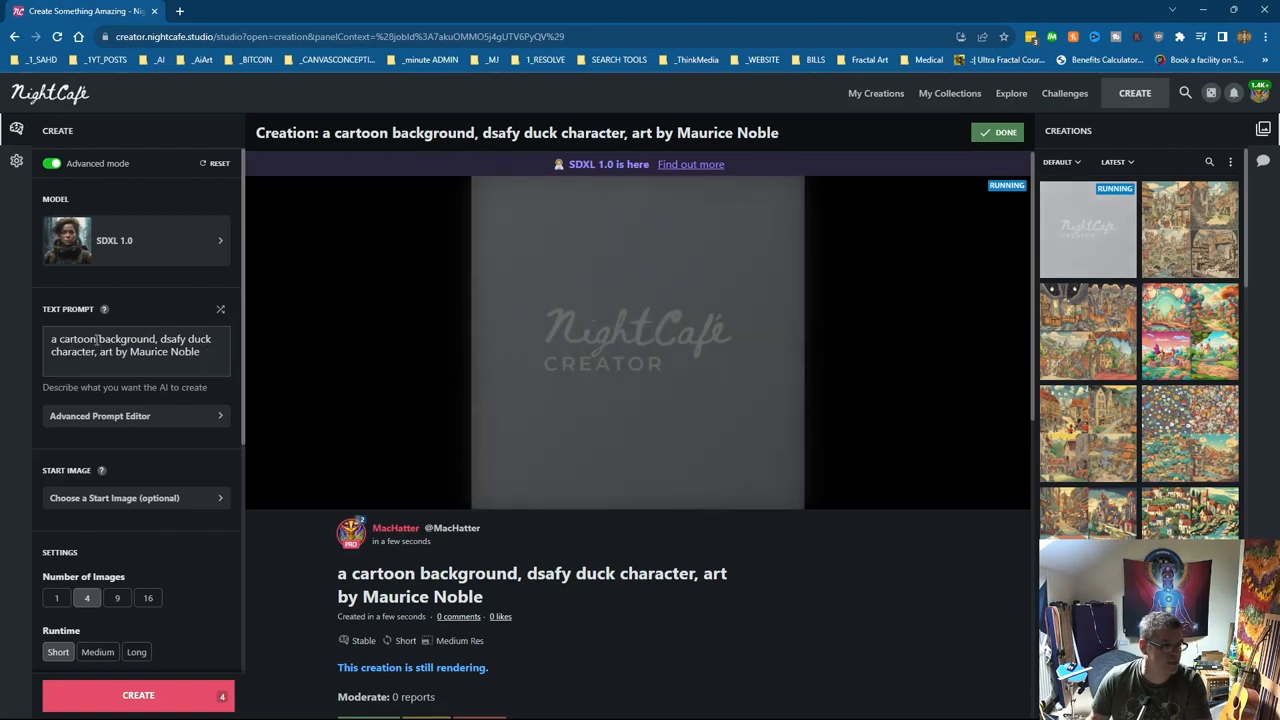
left_click(136, 352)
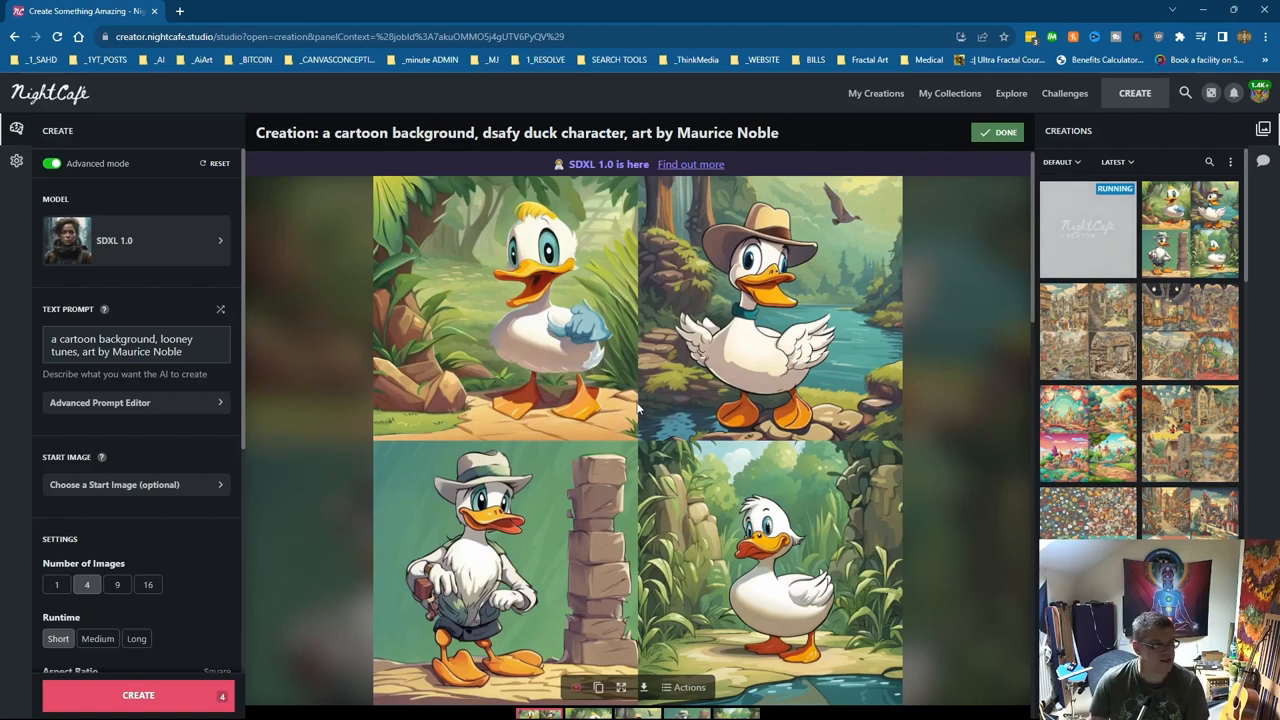
mouse_move(724, 244)
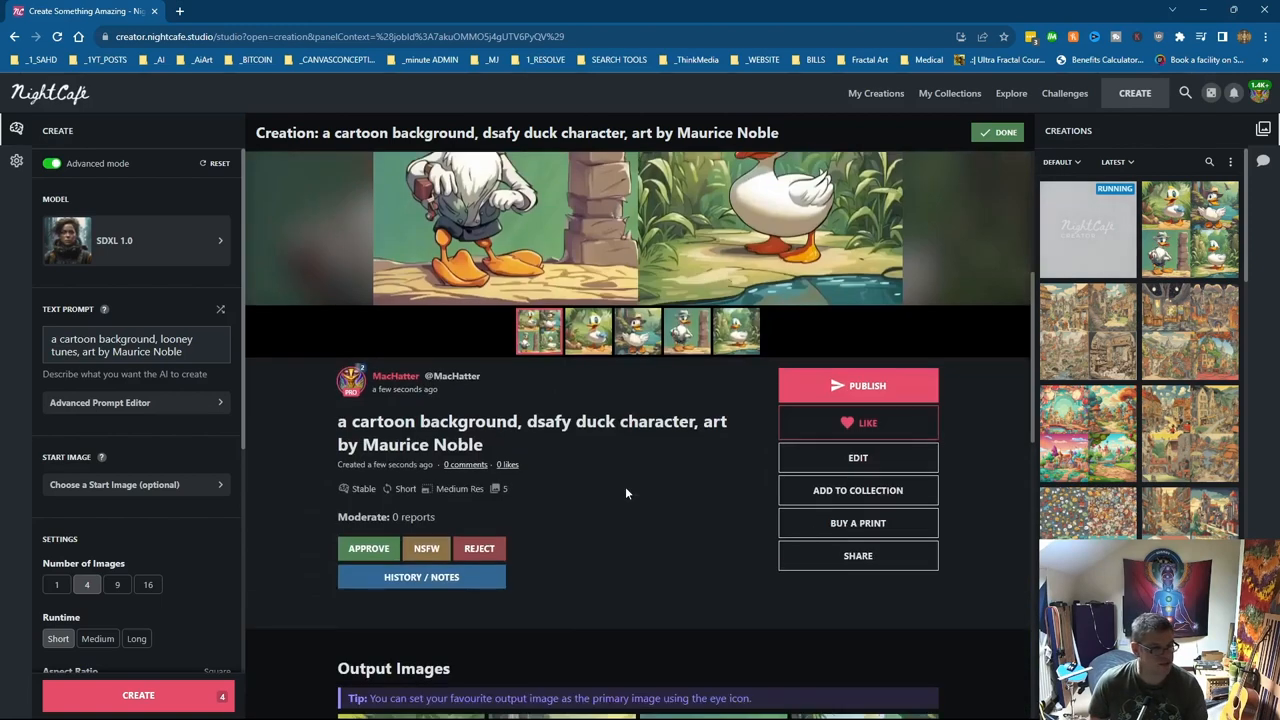
double_click(548, 420)
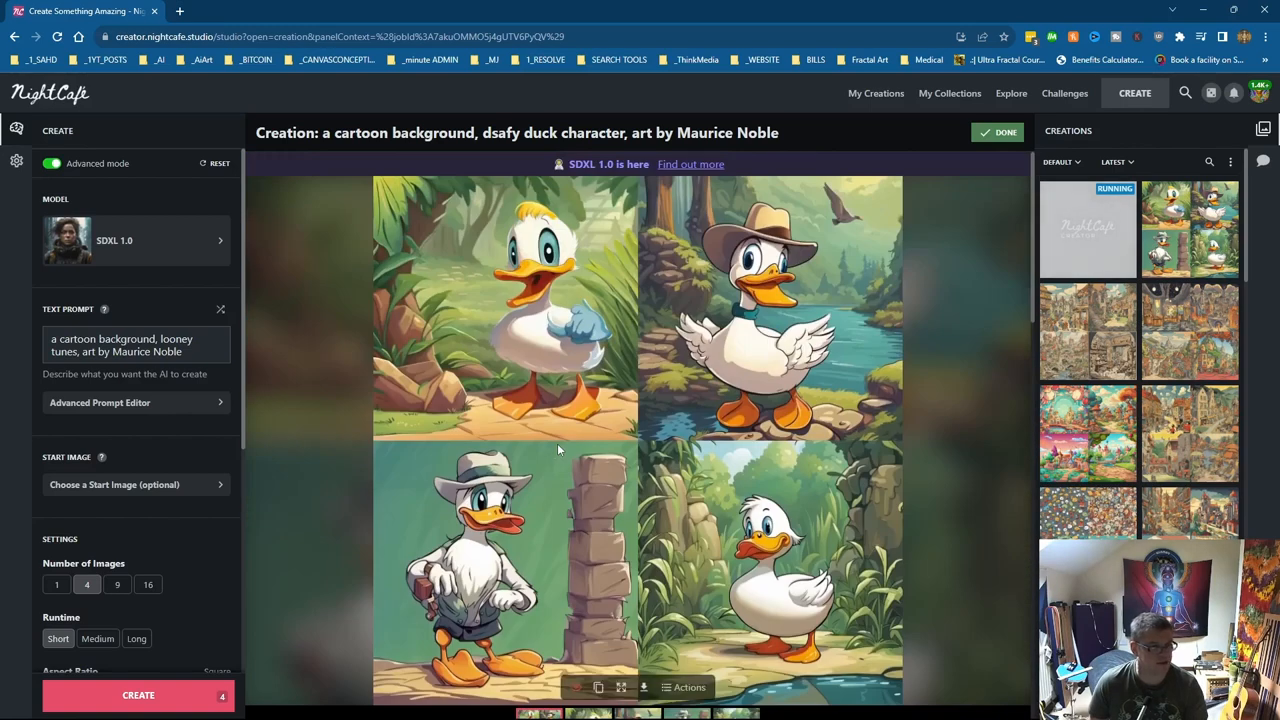
mouse_move(744, 576)
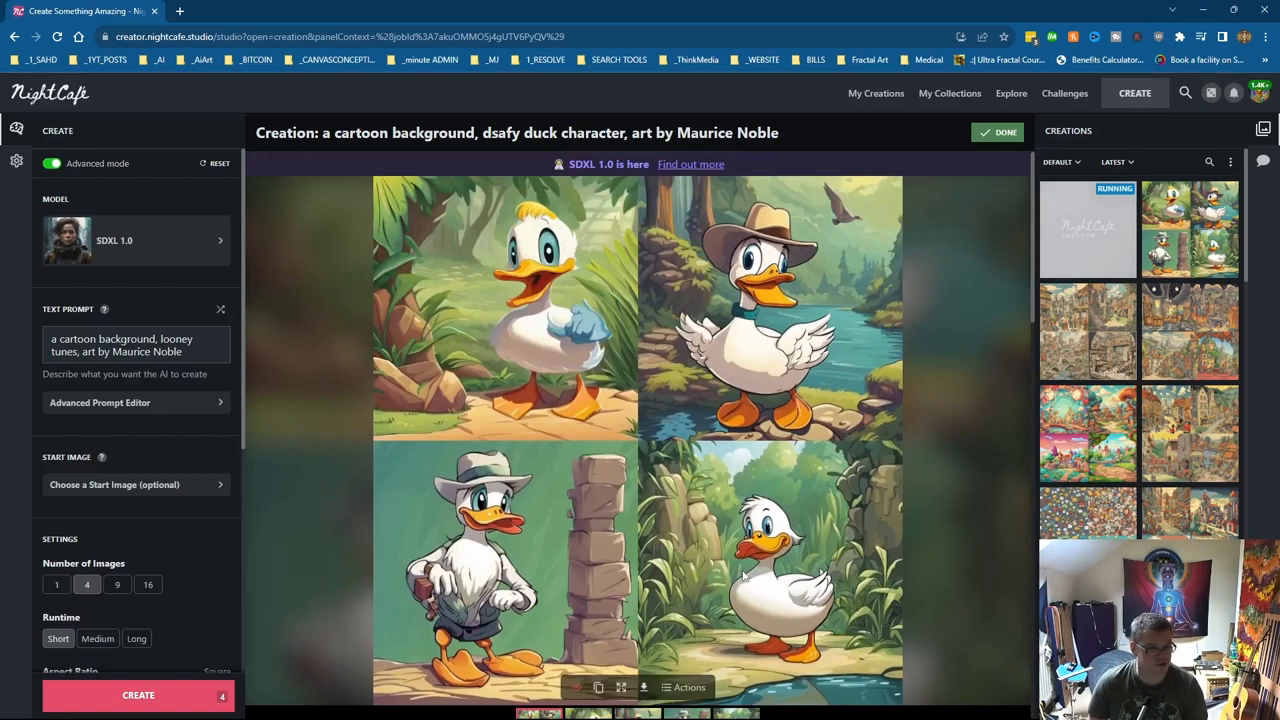
mouse_move(810, 460)
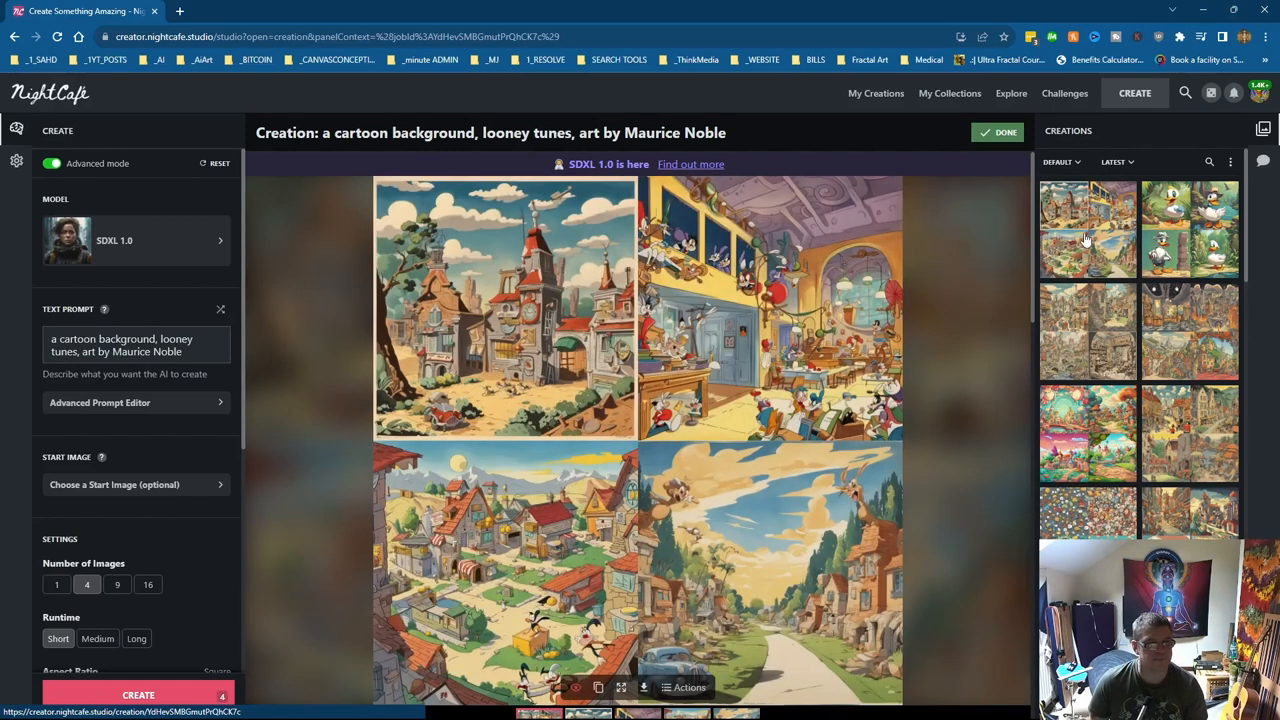
mouse_move(836, 336)
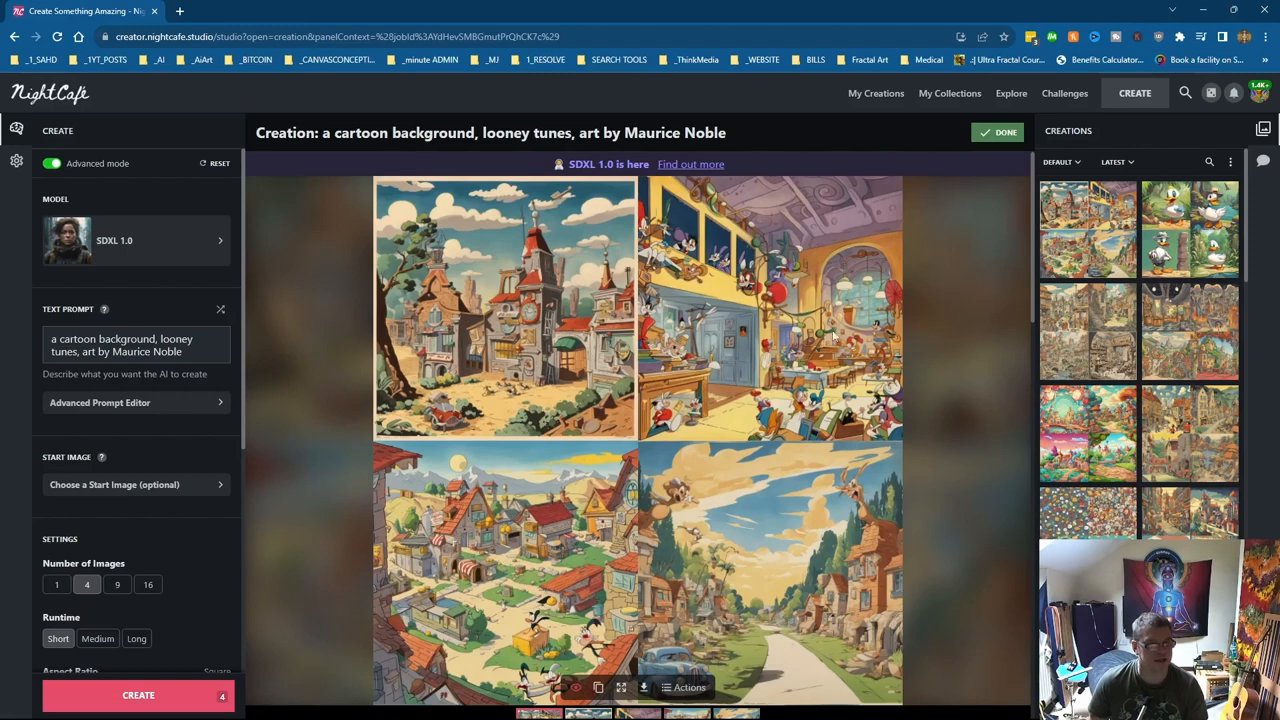
mouse_move(730, 348)
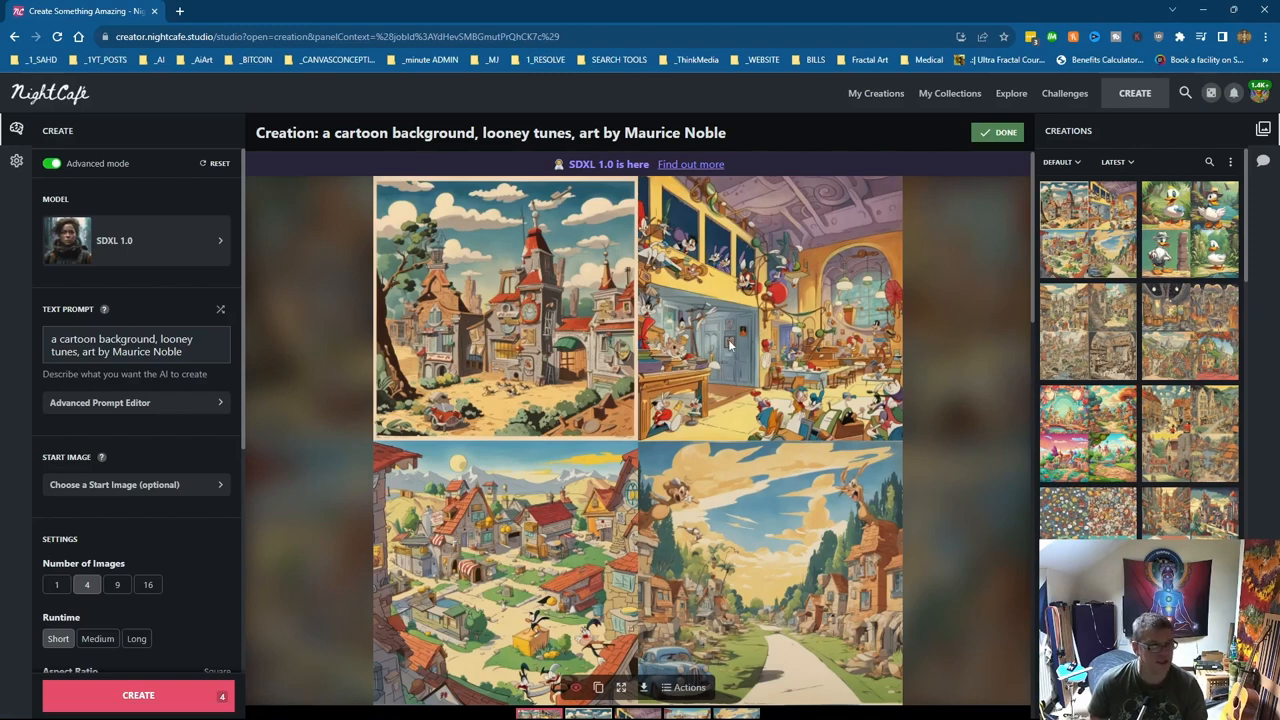
mouse_move(676, 464)
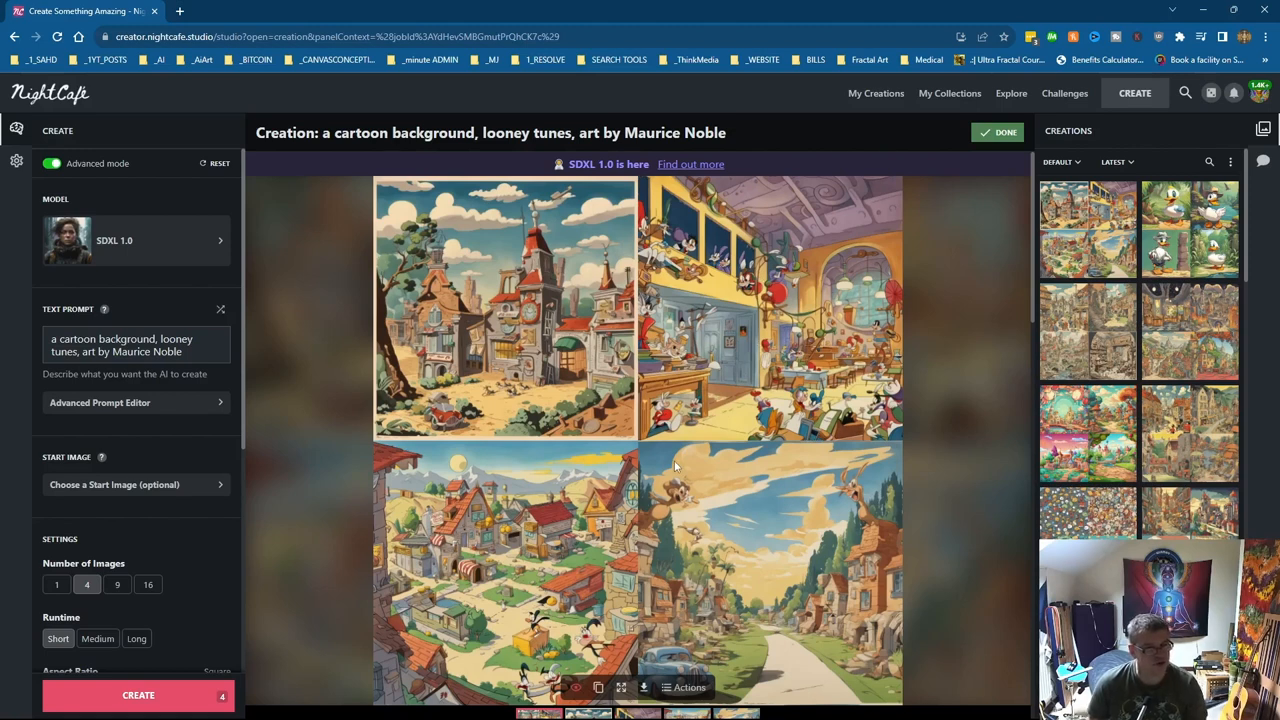
mouse_move(710, 440)
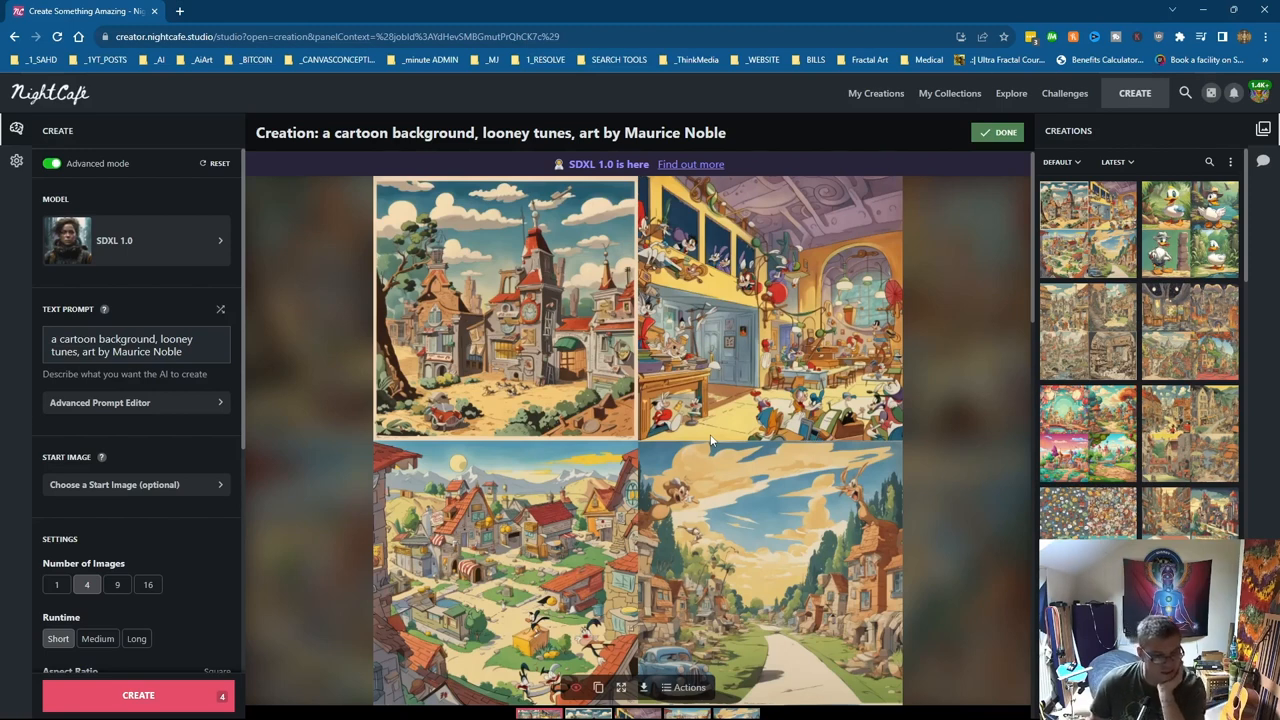
mouse_move(592, 500)
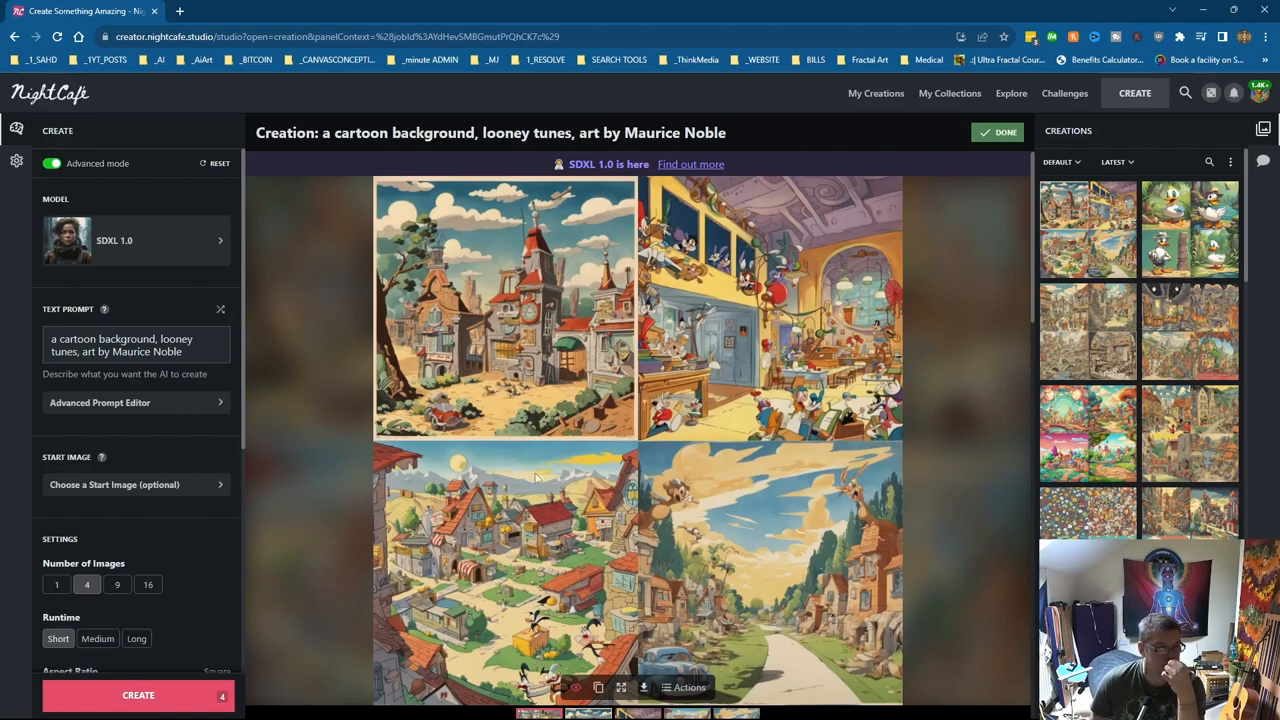
mouse_move(532, 480)
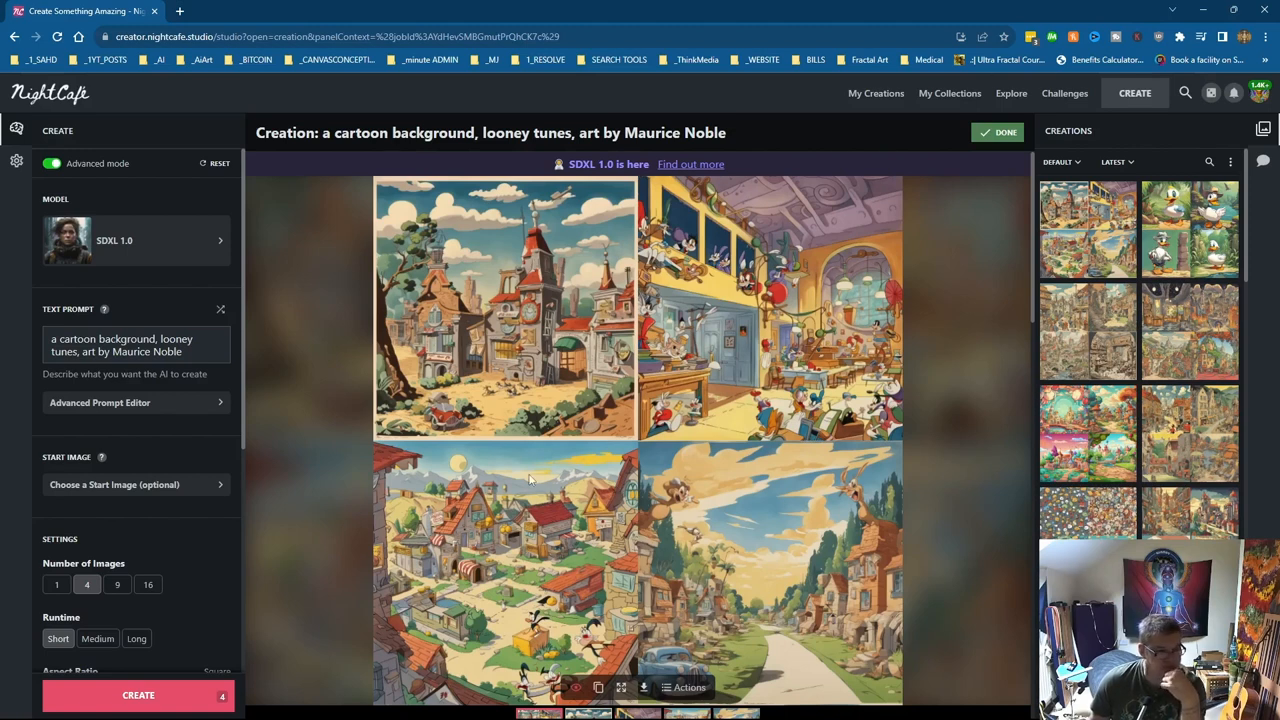
mouse_move(490, 528)
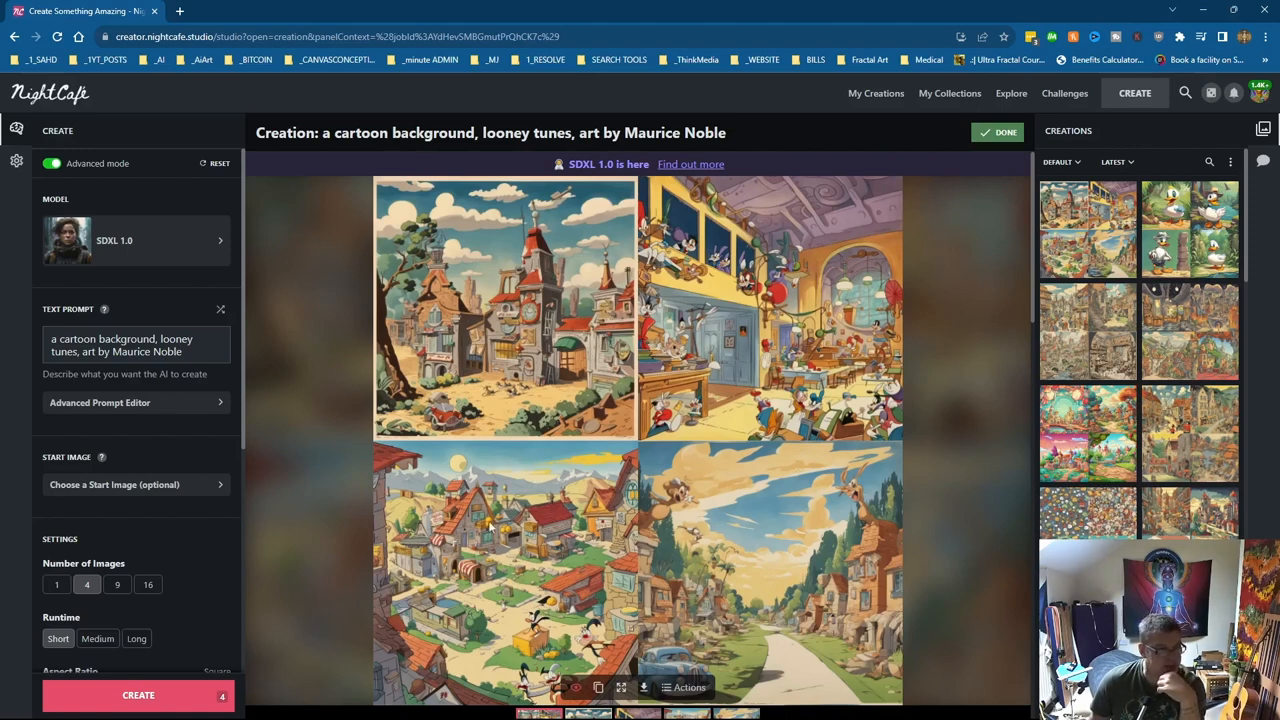
mouse_move(550, 356)
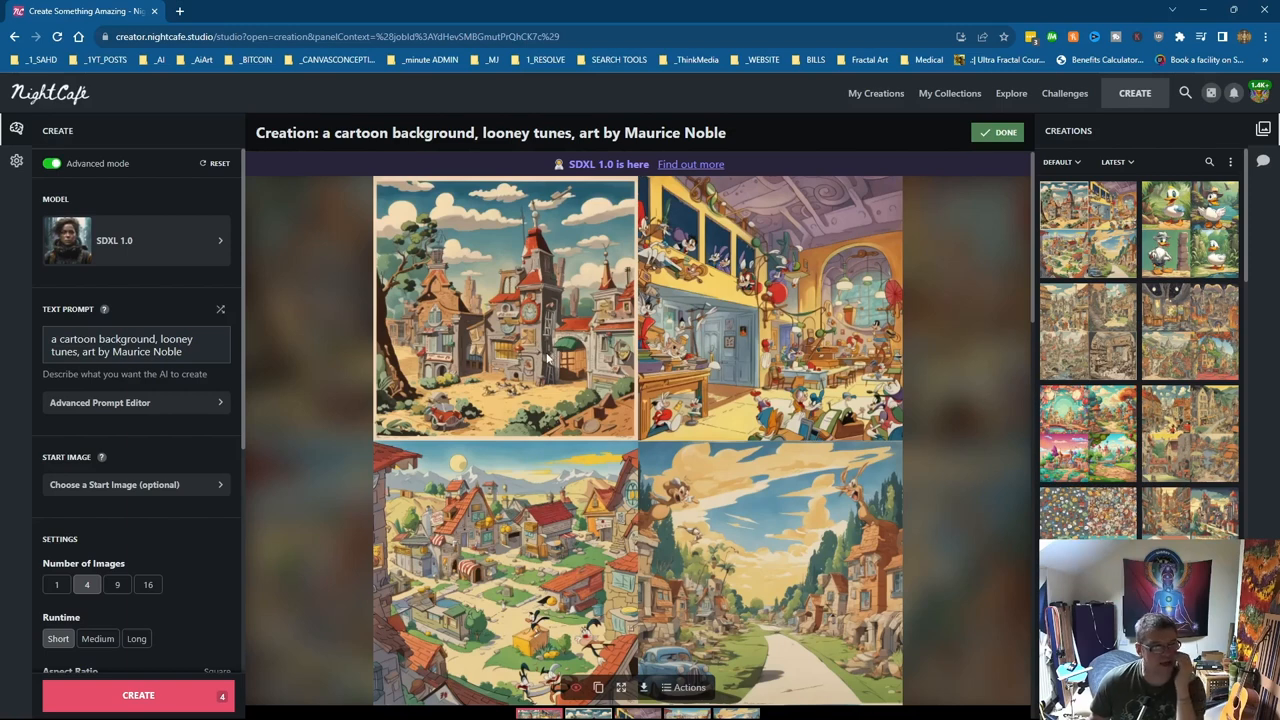